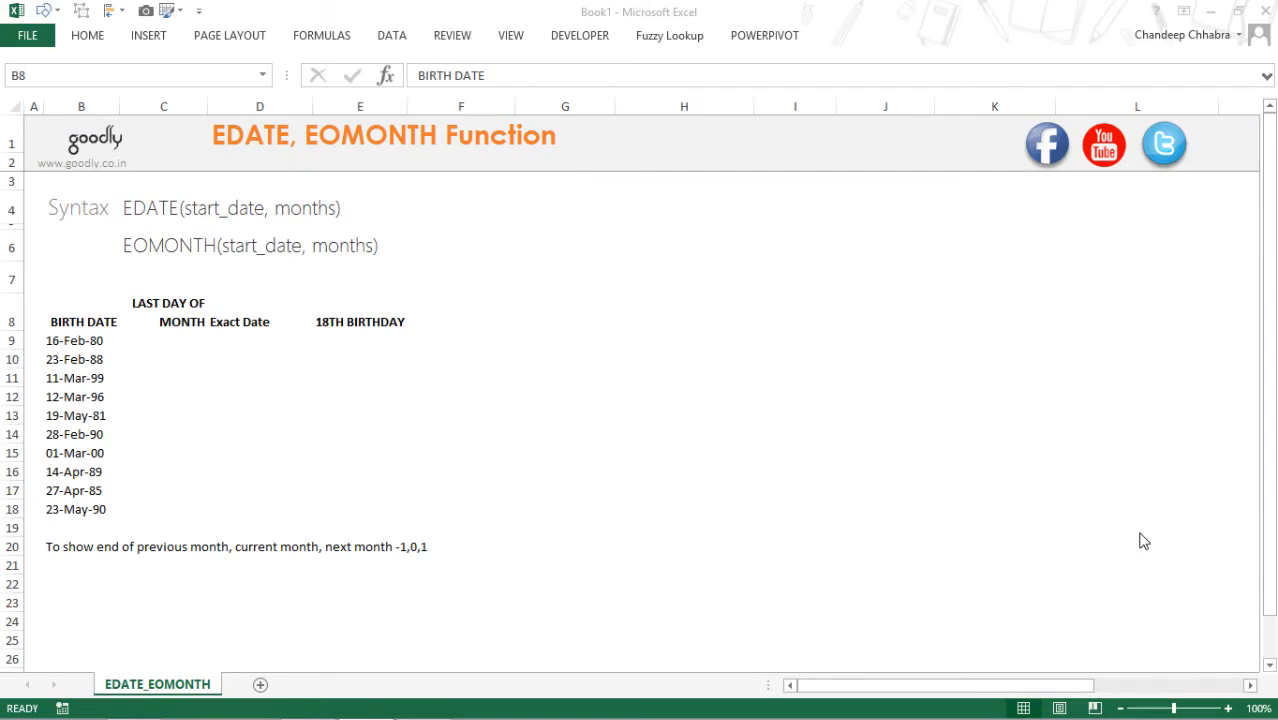
mouse_move(284, 170)
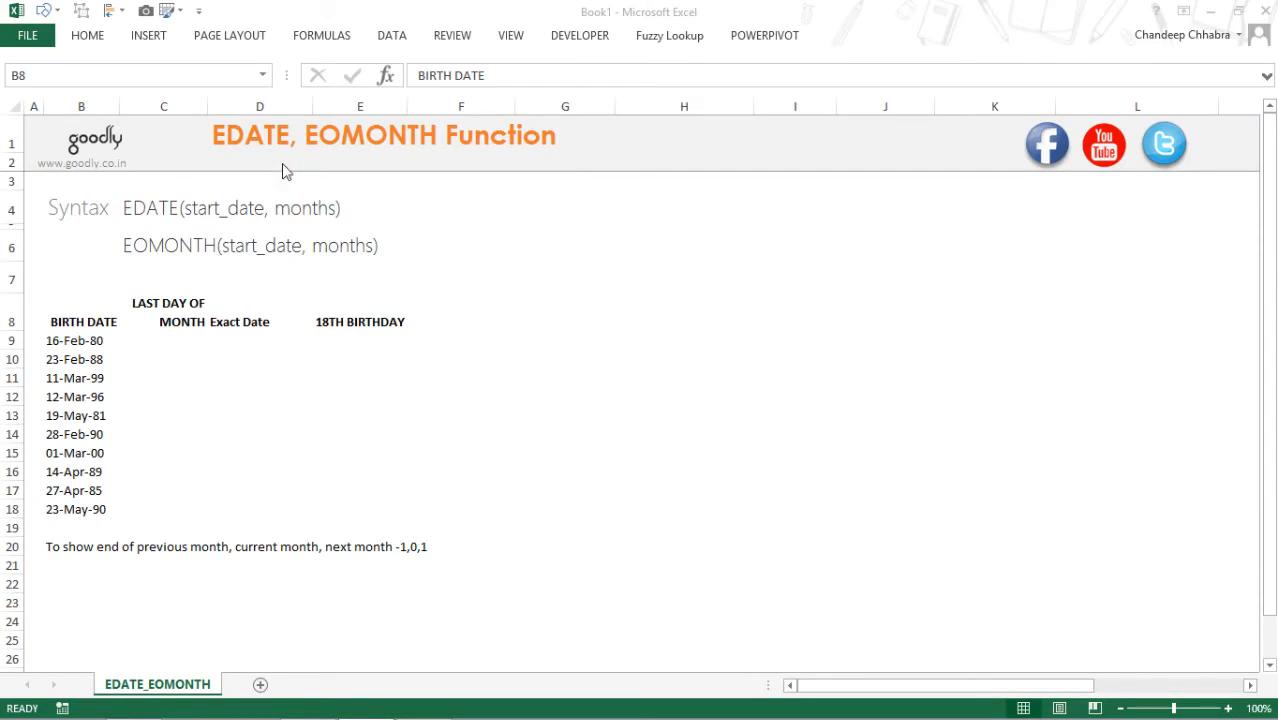
mouse_move(202, 368)
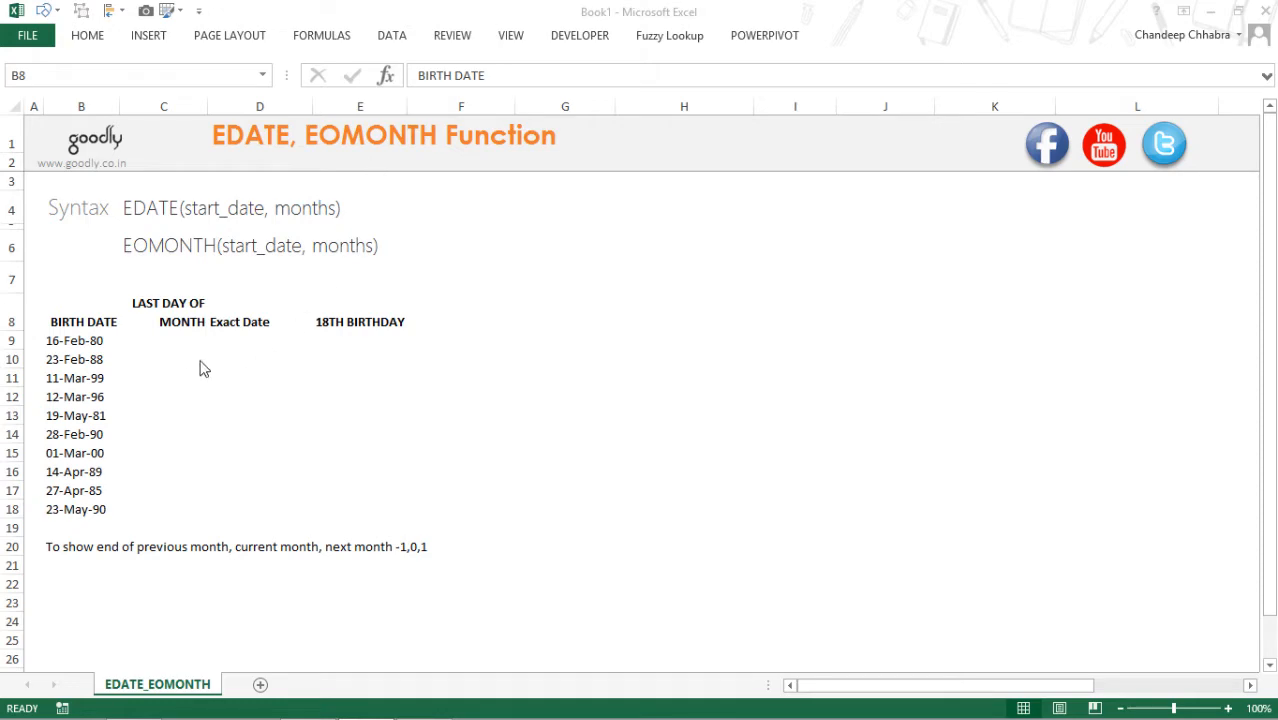
- Enter =EOMONTH(B9,1) in C9, returning 31-Mar-80, the month-end after 16-Feb-80
click(164, 340)
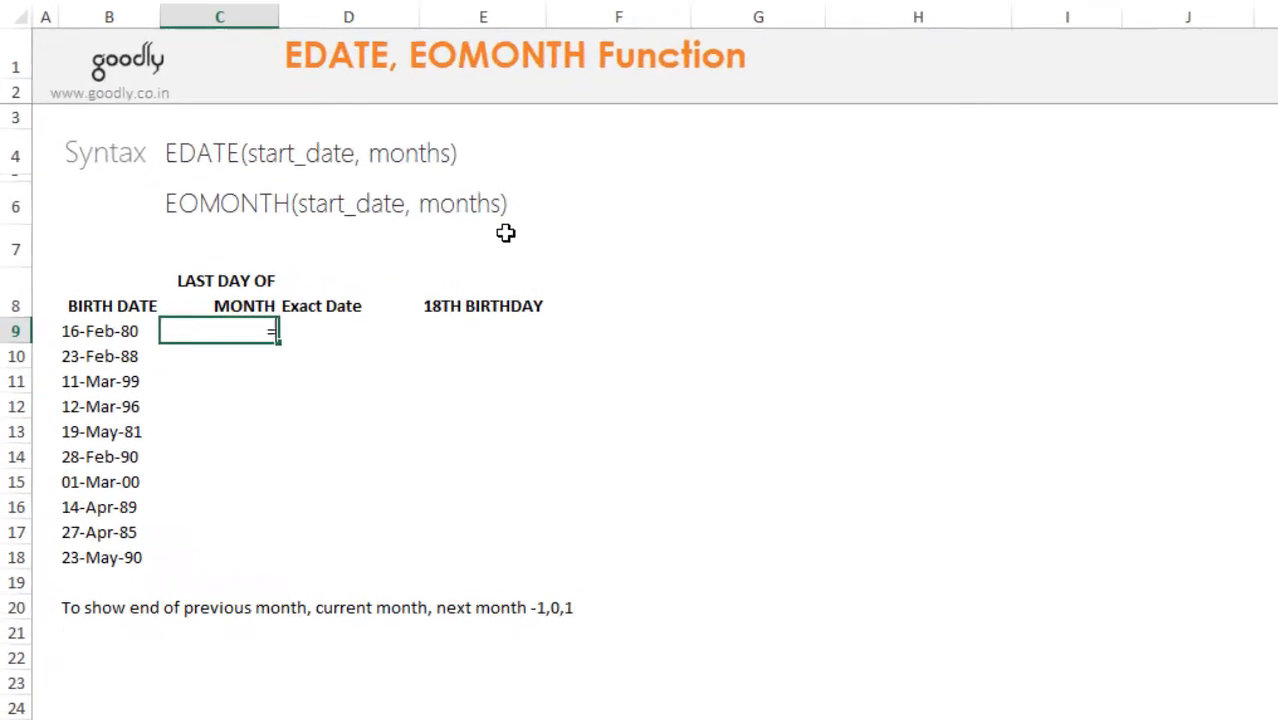
text(=EOMONTH()
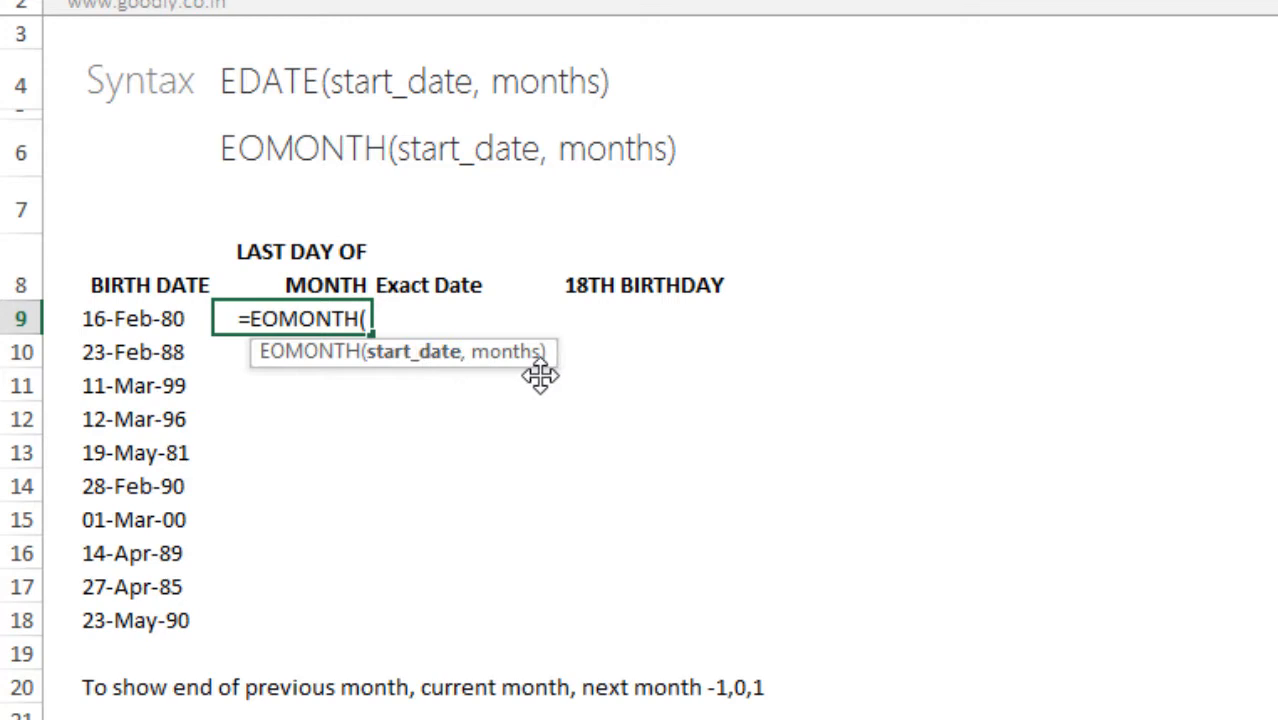
mouse_move(312, 364)
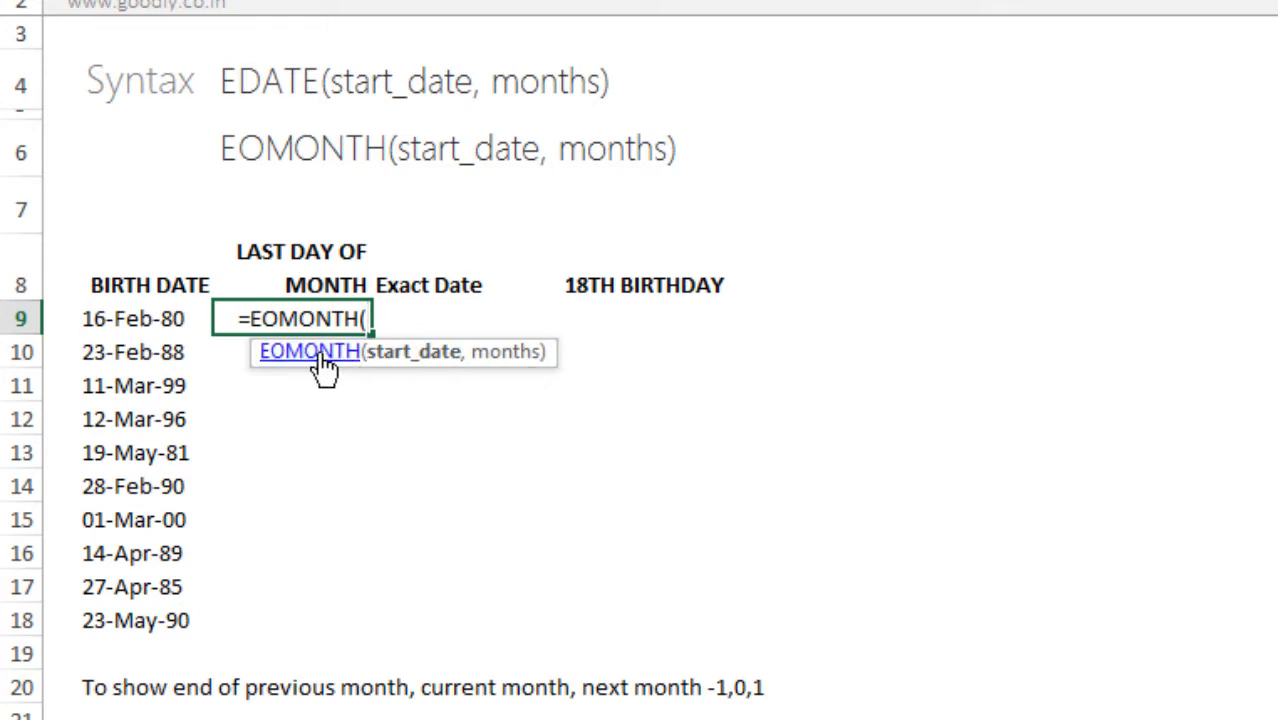
mouse_move(152, 322)
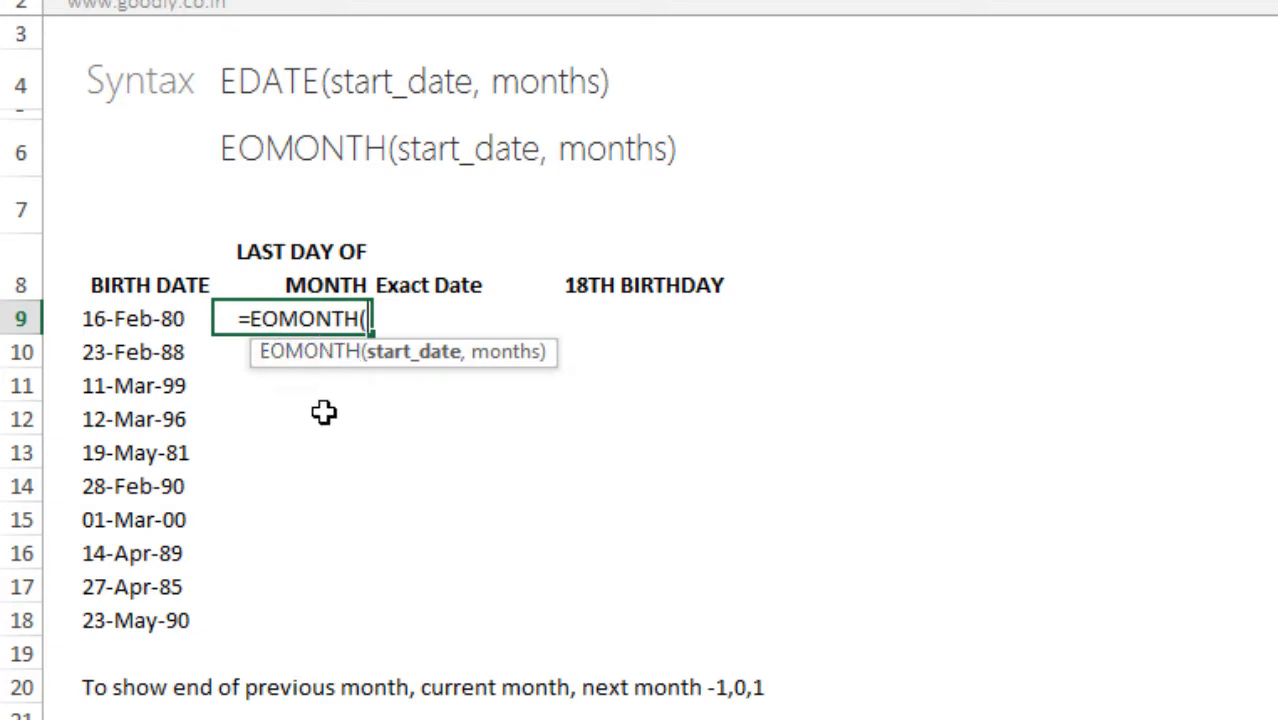
click(132, 318)
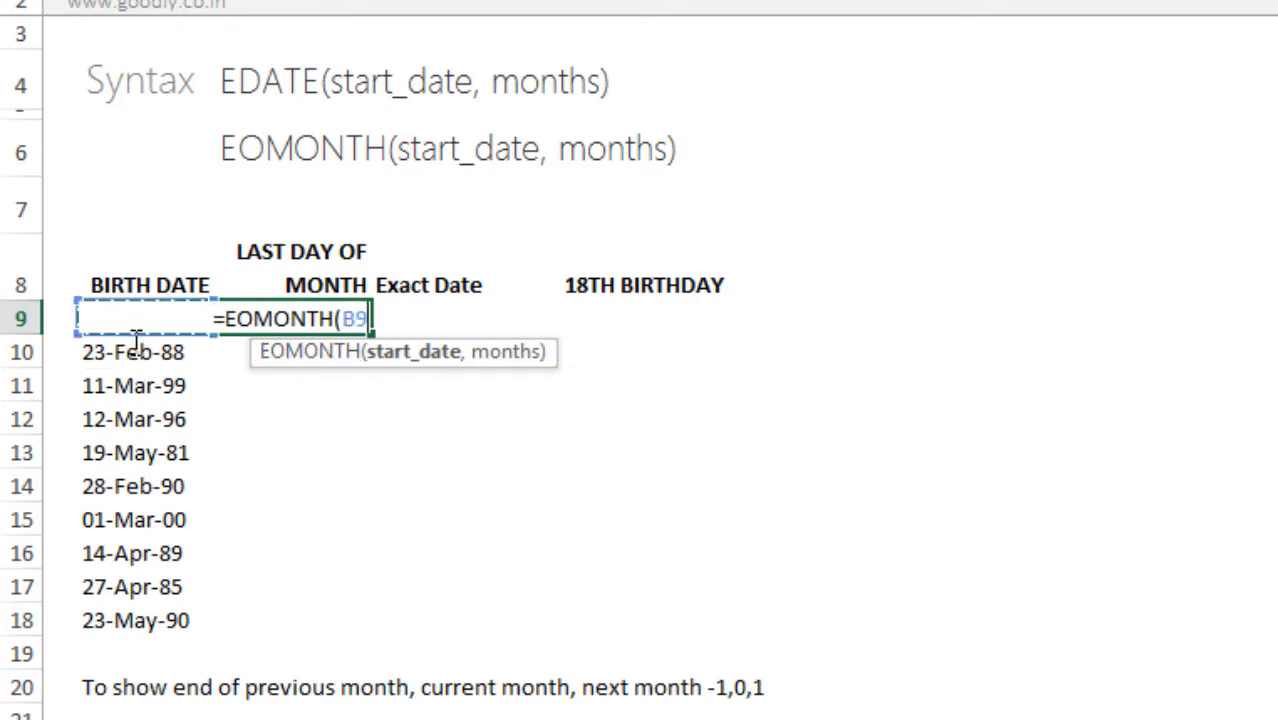
text(,)
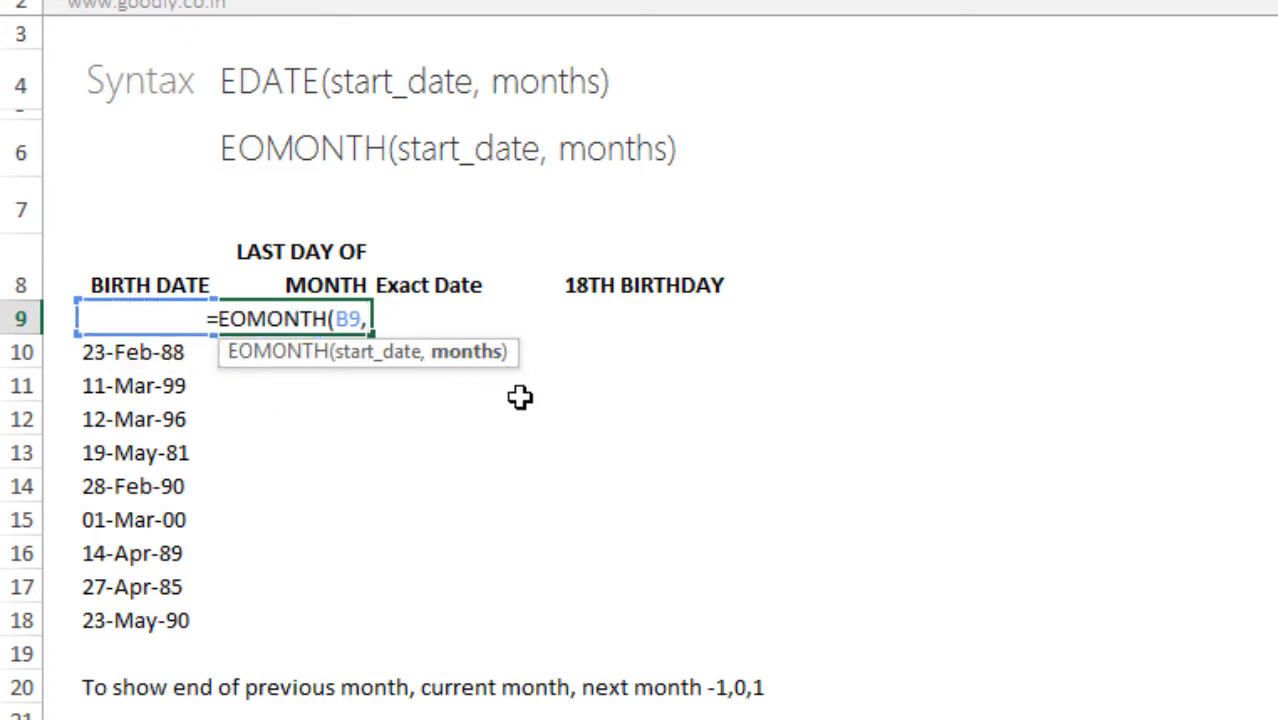
text(1))
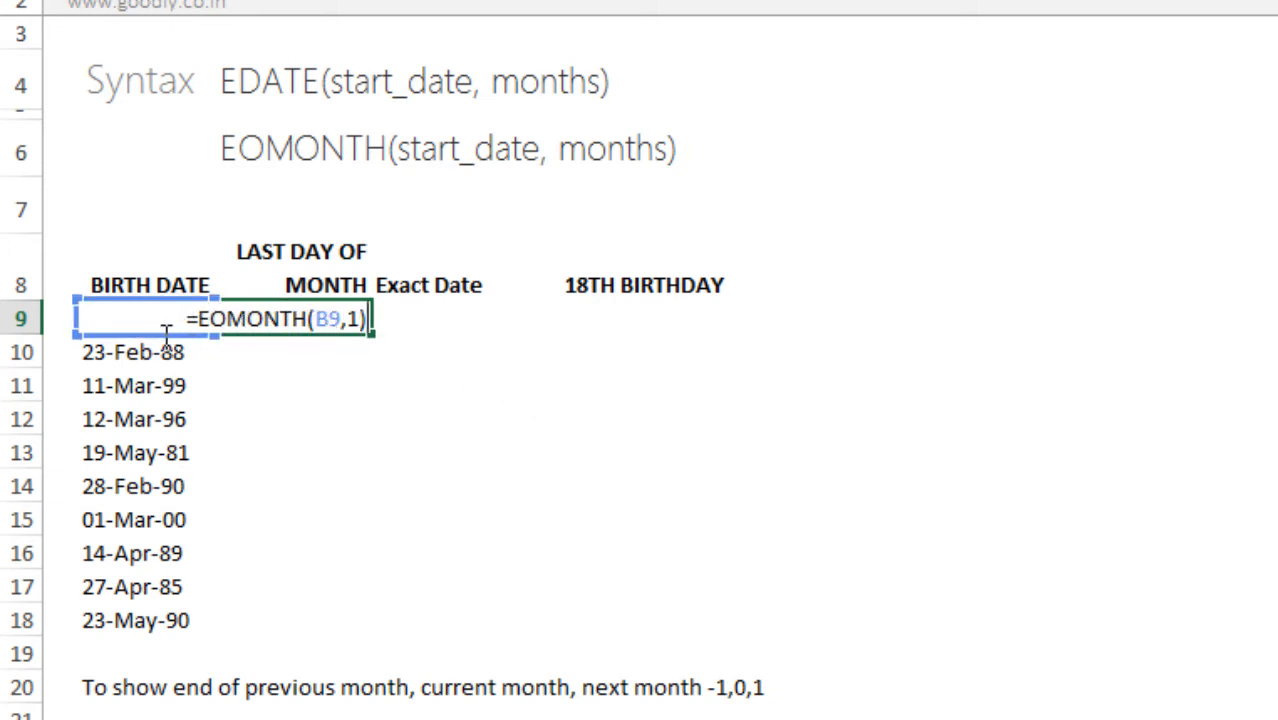
key(Enter)
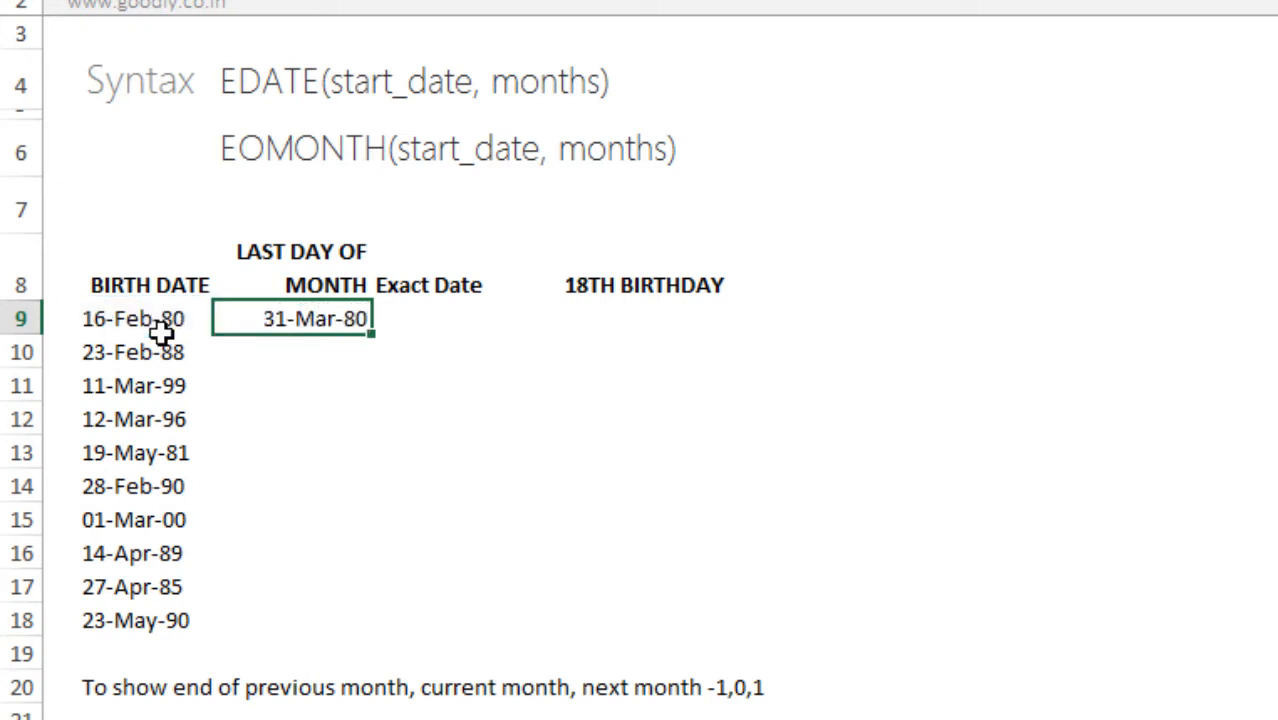
mouse_move(122, 352)
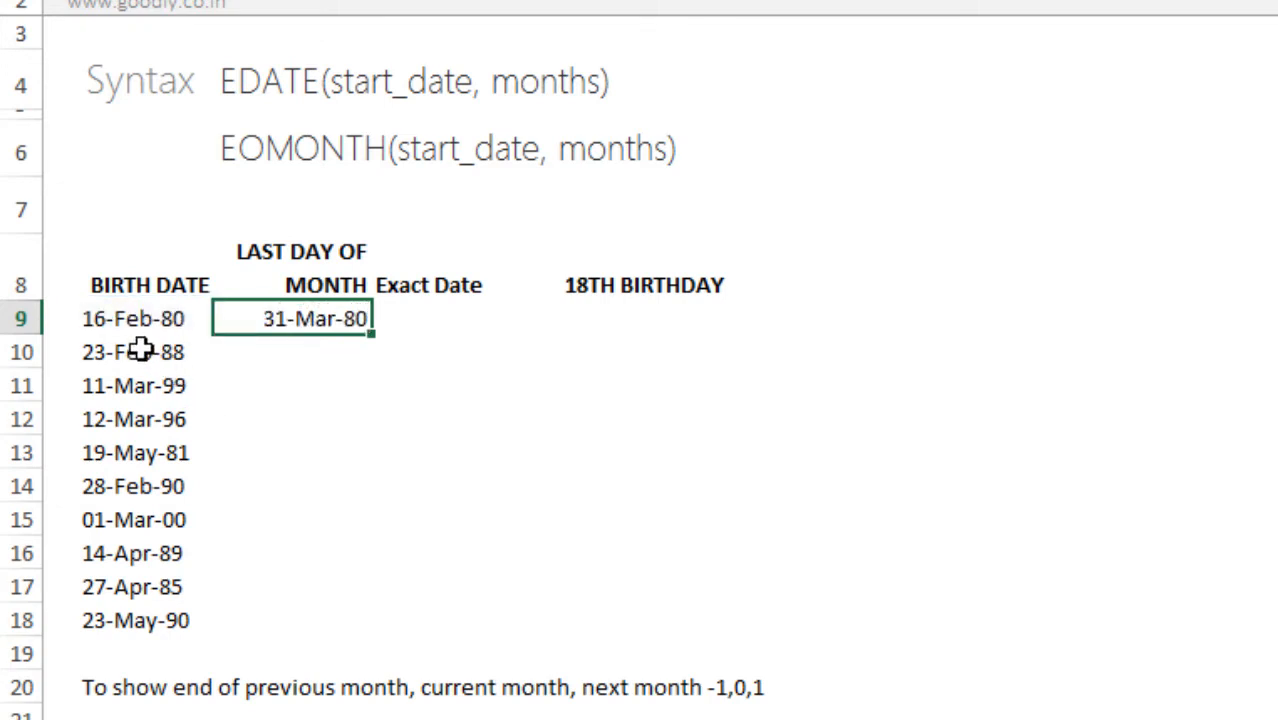
mouse_move(332, 372)
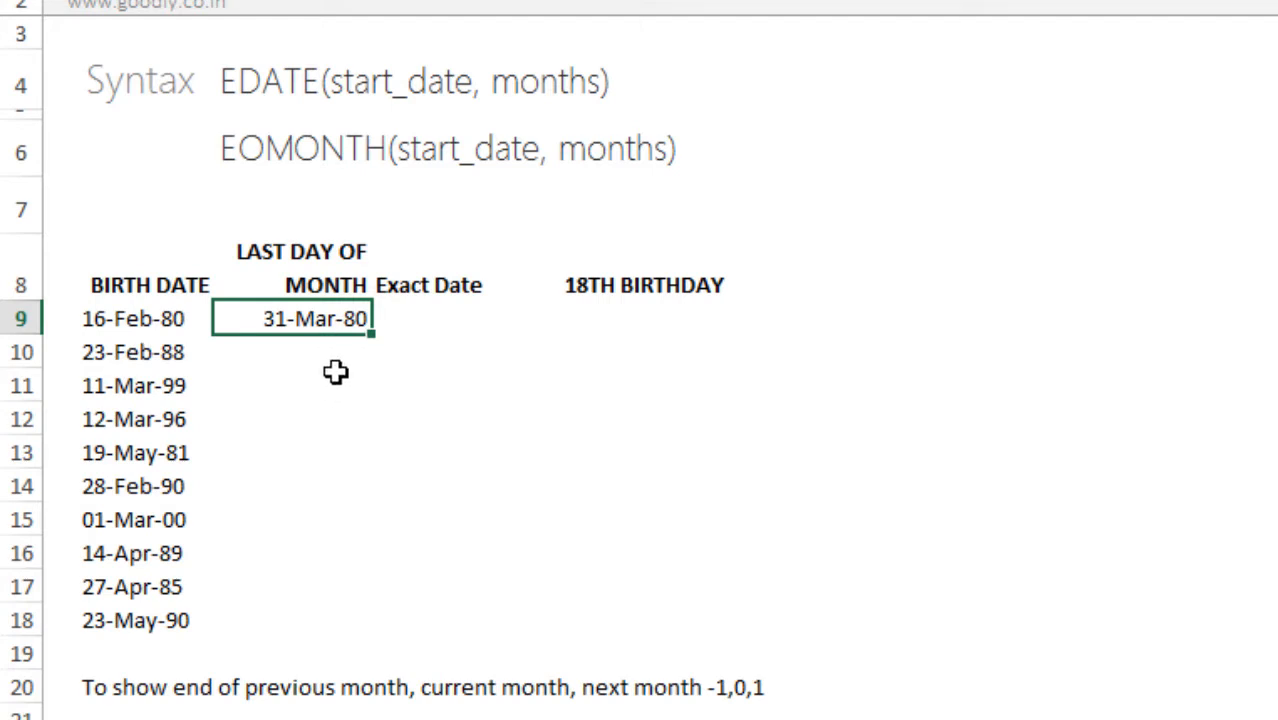
mouse_move(166, 336)
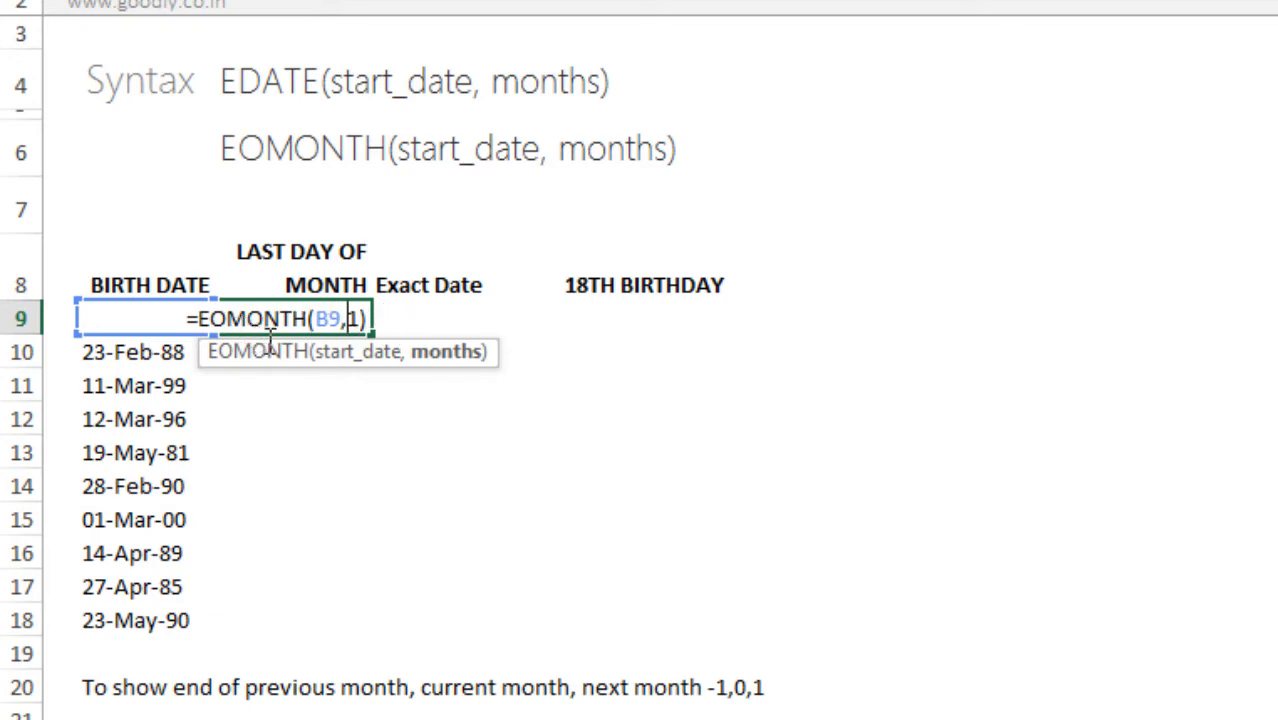
- Replace the months argument 1 with 0 so C9 returns 29-Feb-80
key(Enter)
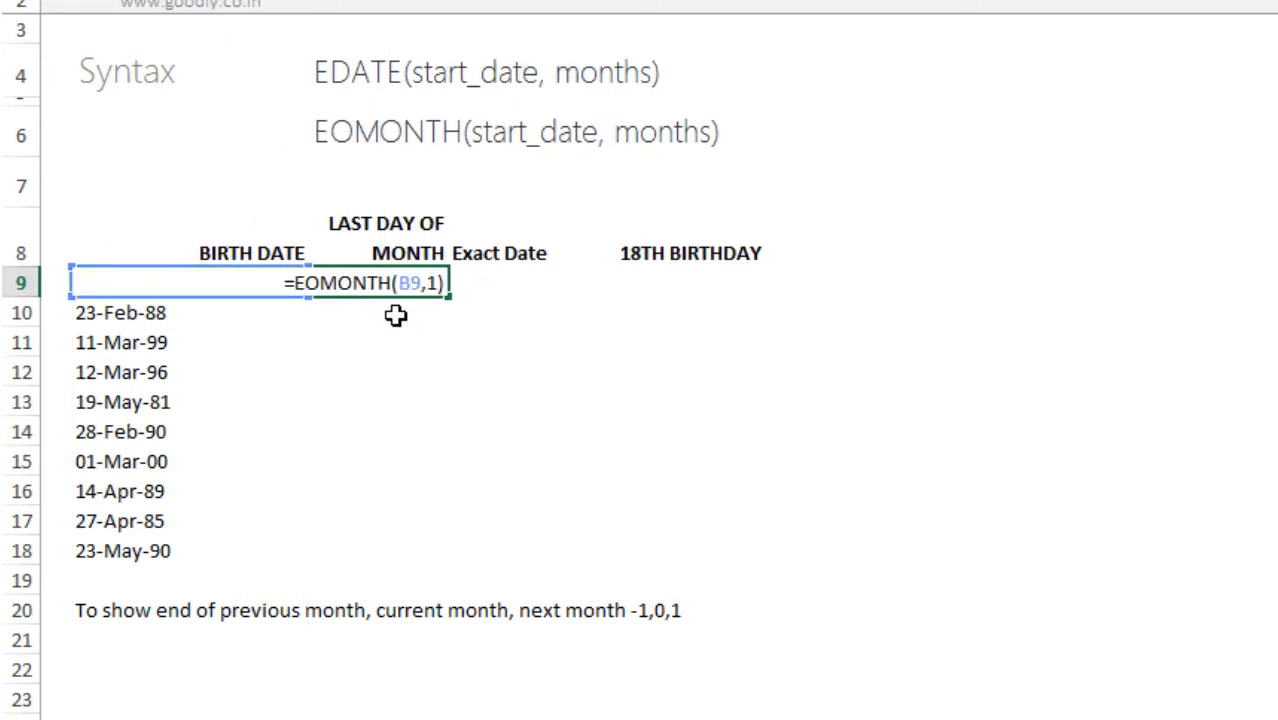
key(Enter)
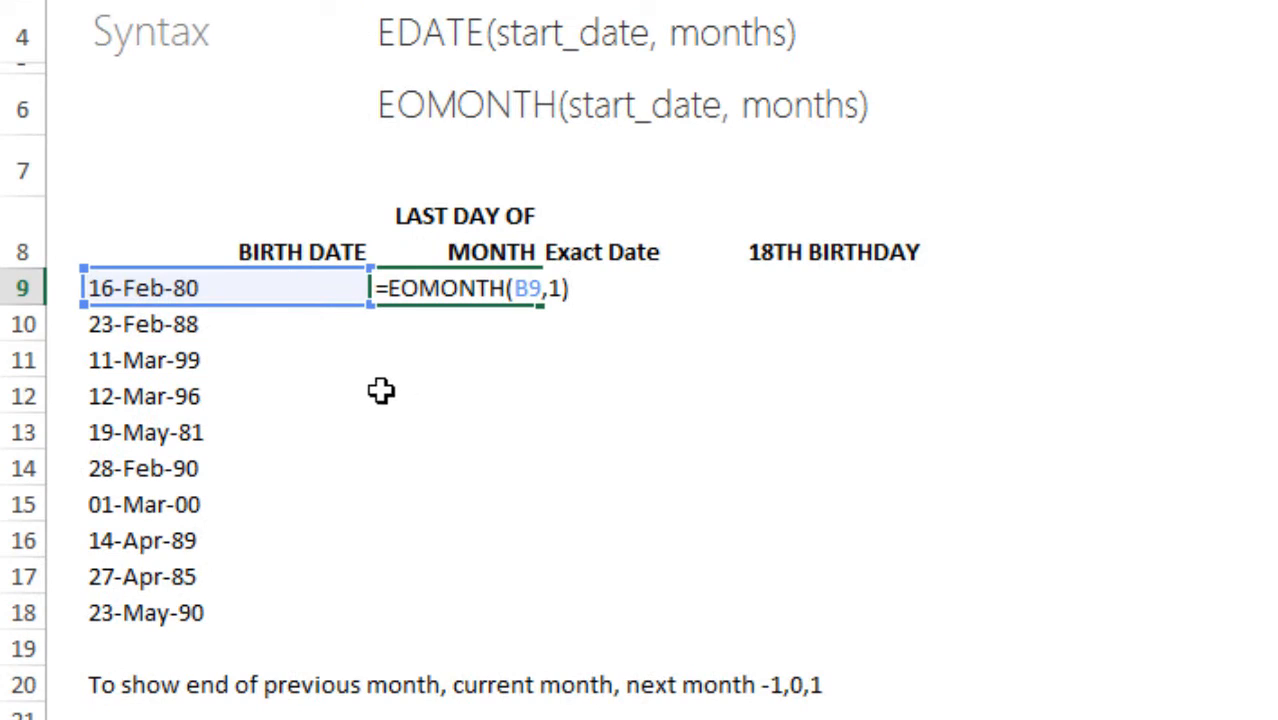
mouse_move(616, 326)
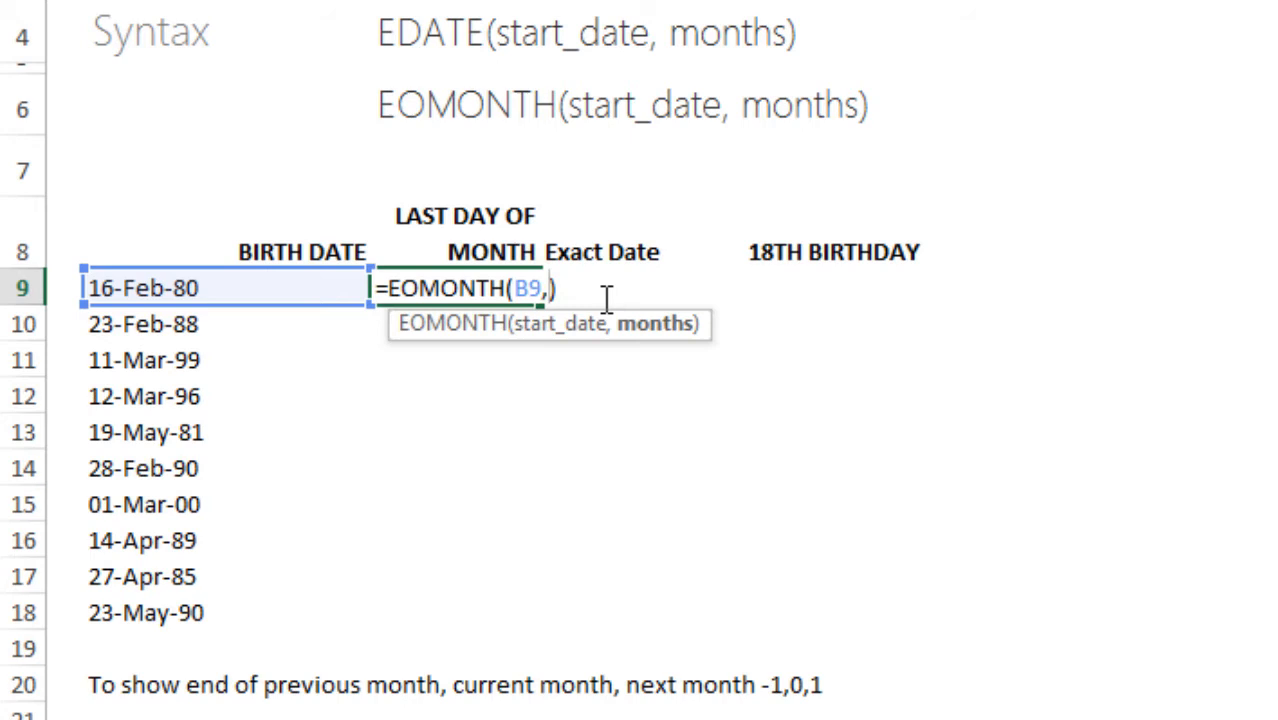
text(0)
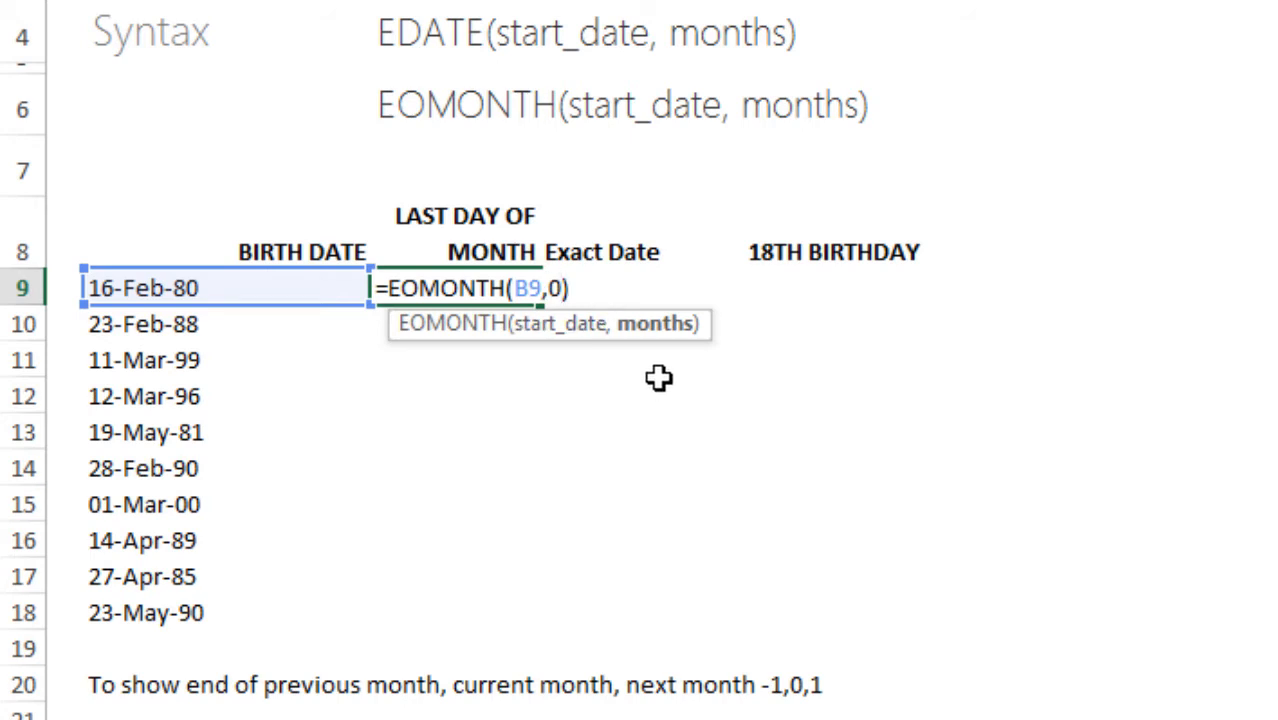
mouse_move(636, 404)
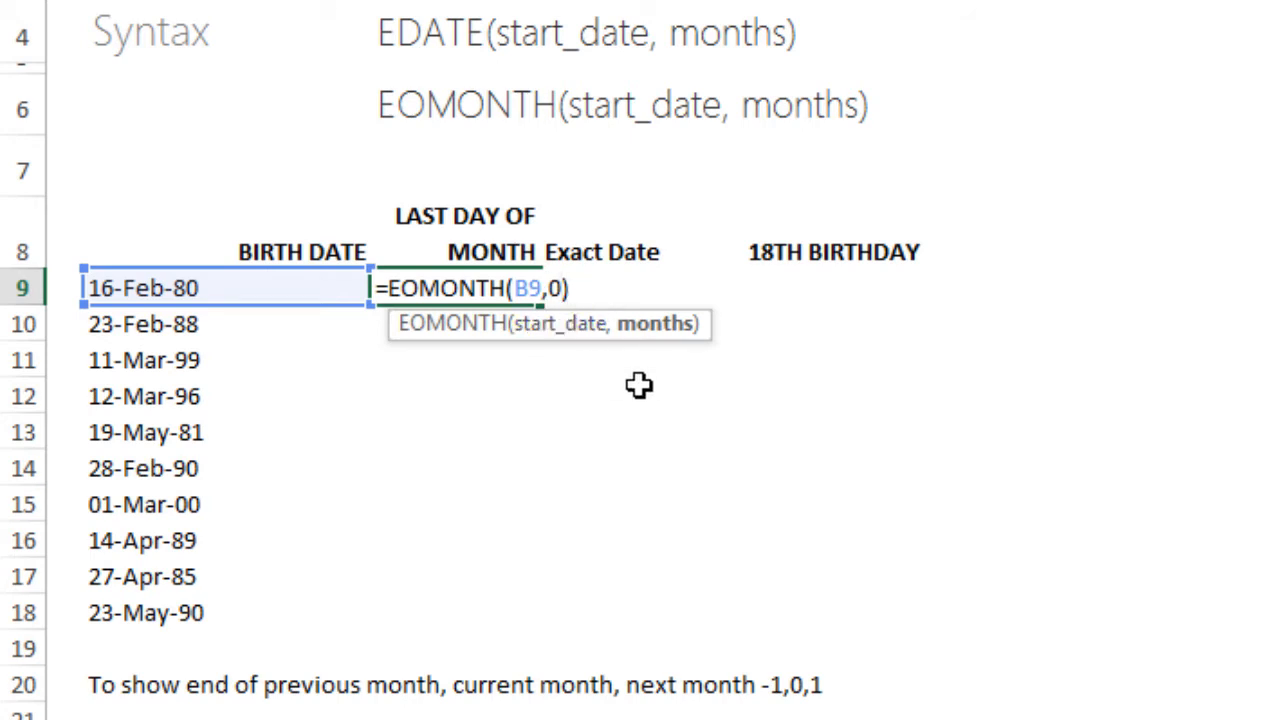
mouse_move(628, 412)
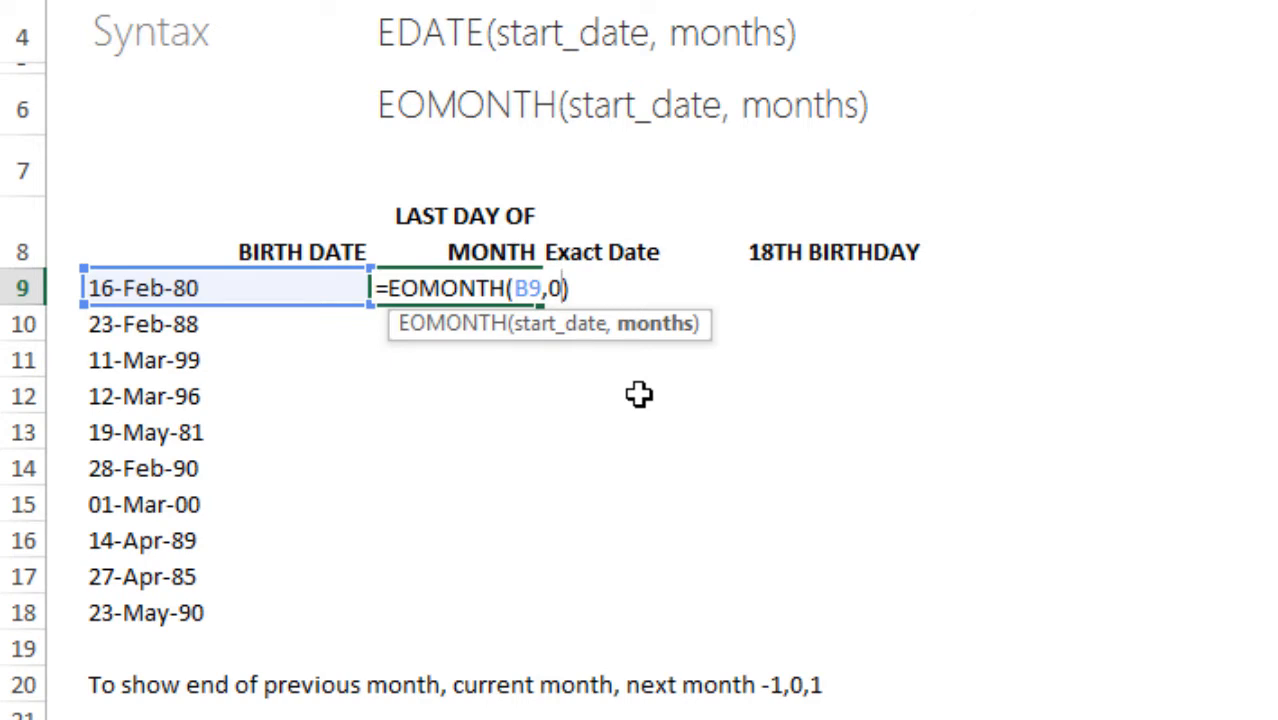
key(Enter)
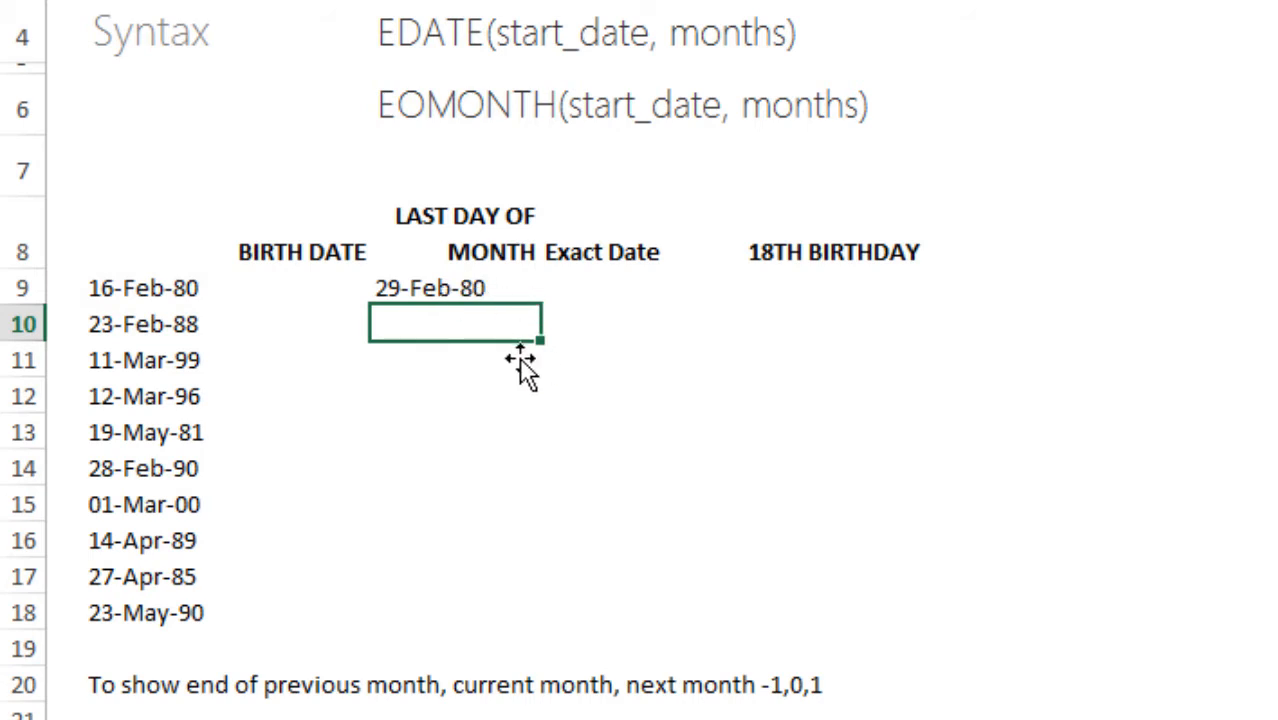
mouse_move(492, 320)
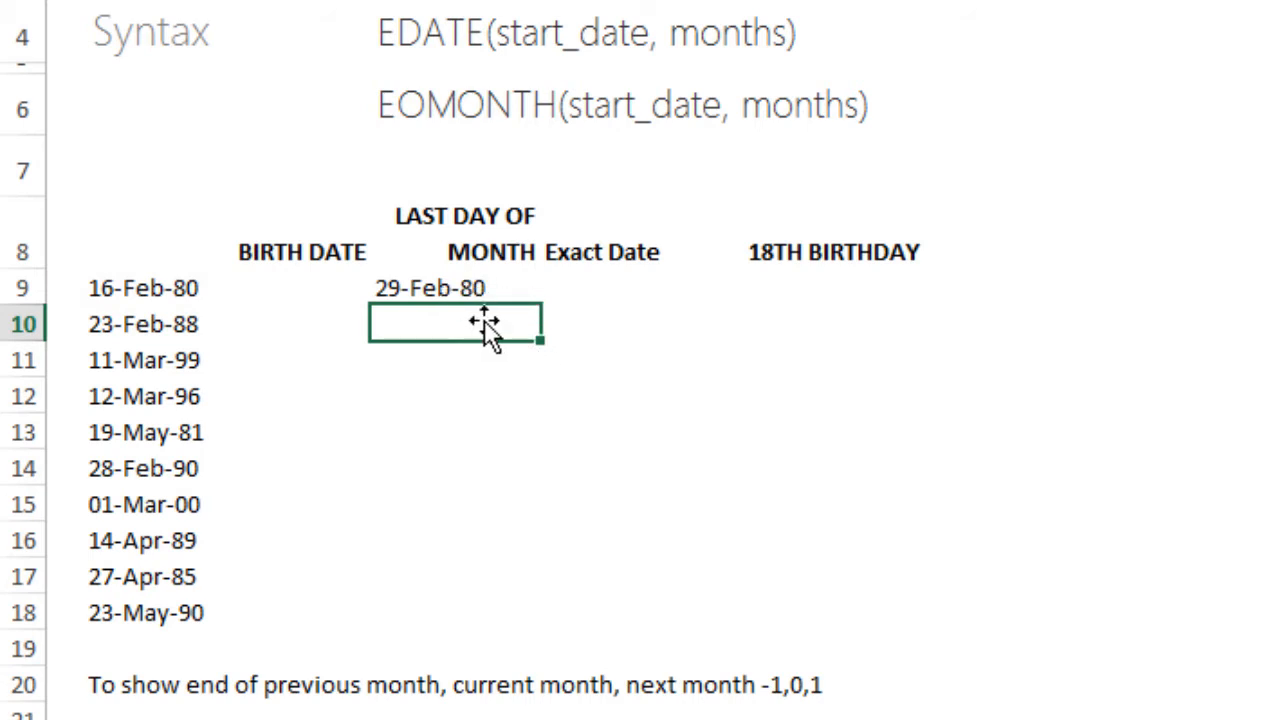
mouse_move(492, 330)
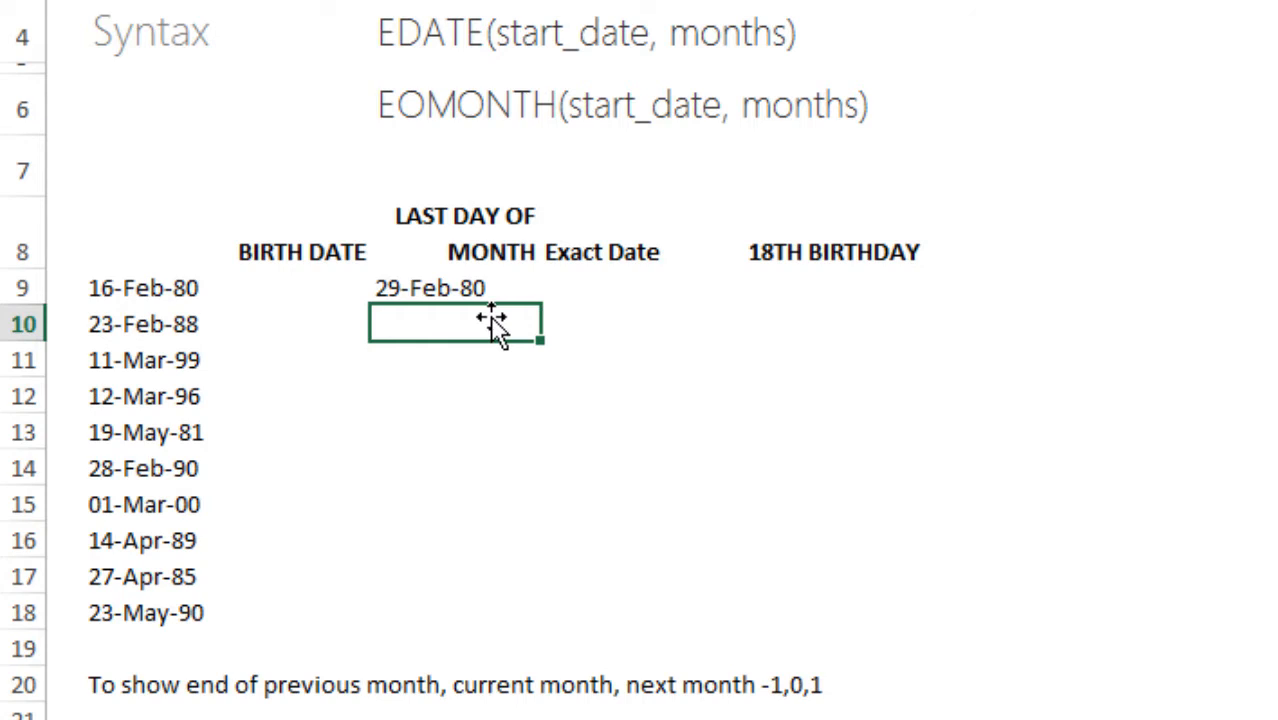
- Fill the EOMONTH formula from C9 down to C18, giving 29-Feb-80 through 31-May-90
click(454, 288)
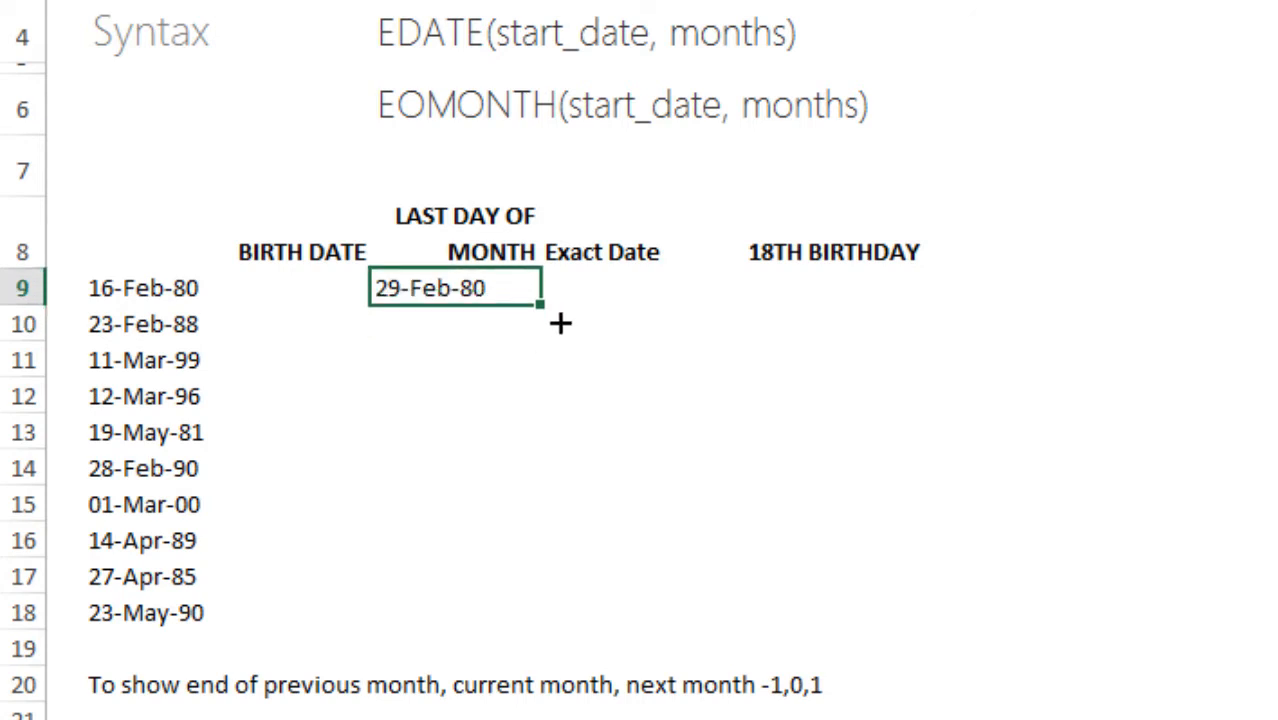
drag(536, 300, 536, 628)
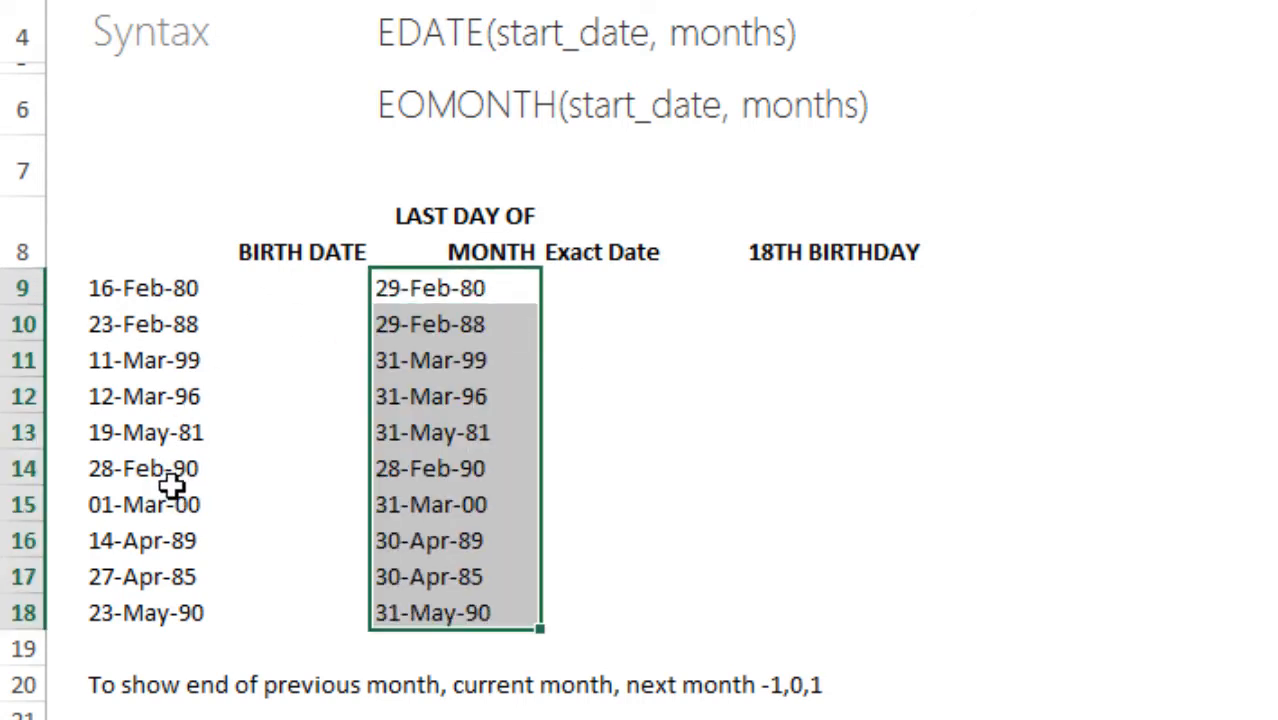
mouse_move(458, 368)
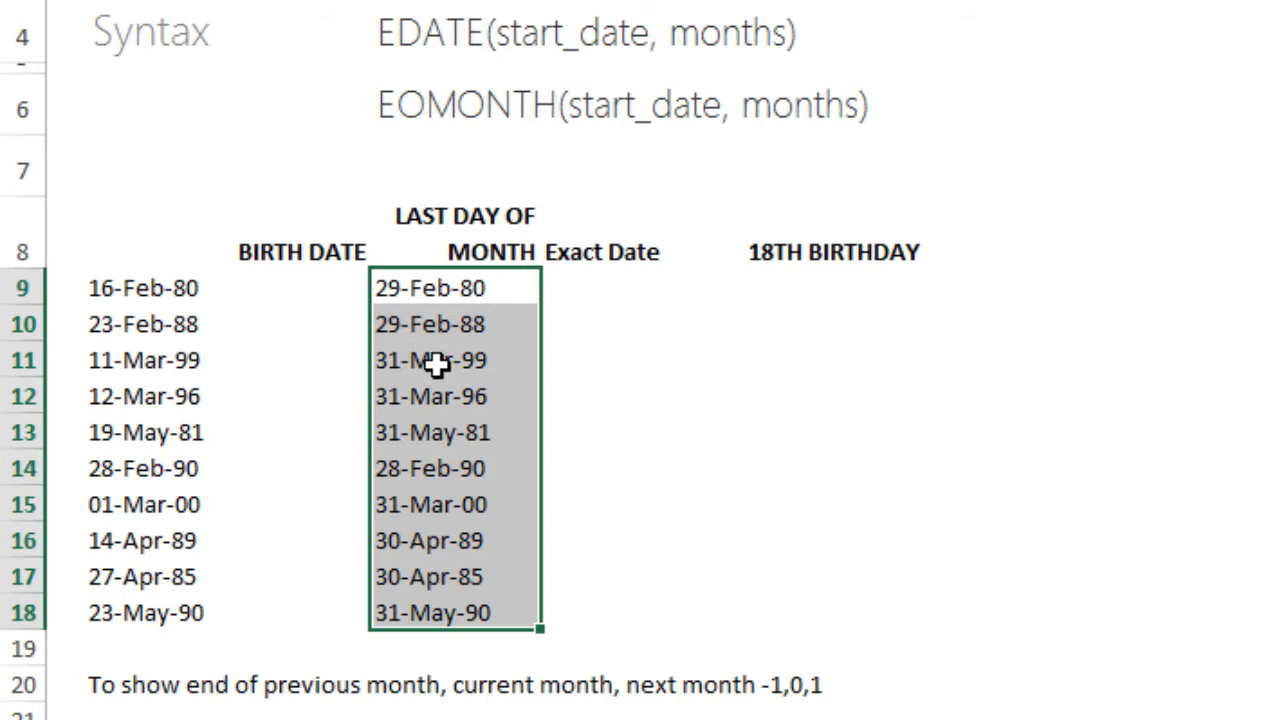
mouse_move(512, 324)
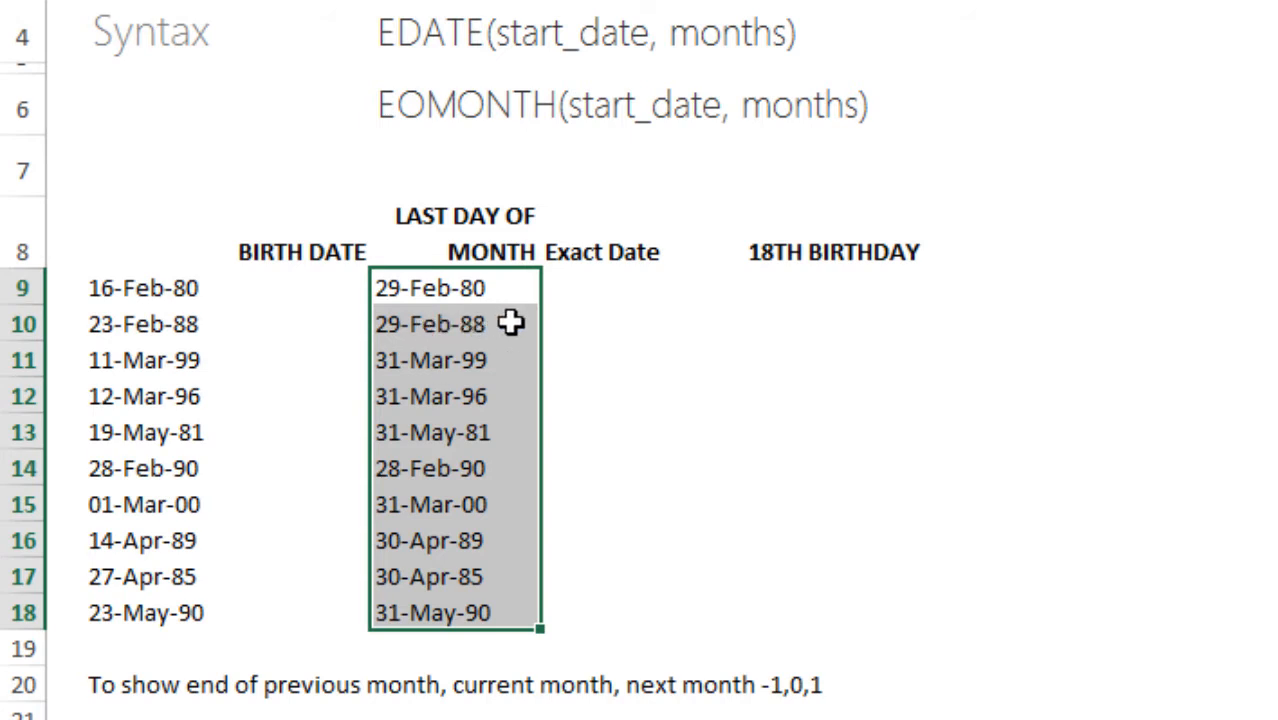
click(630, 288)
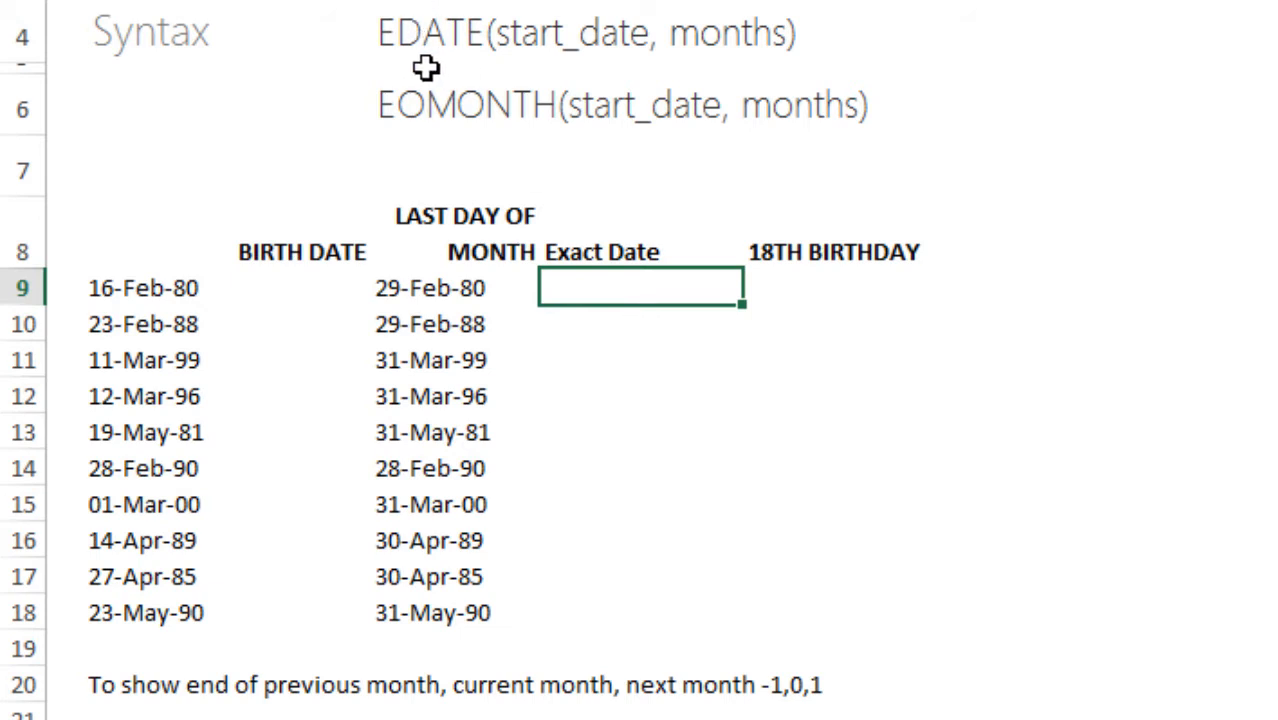
- Enter =EDATE(B9,-2) in the first Exact Date cell, returning 16-Dec-79
text(=ed)
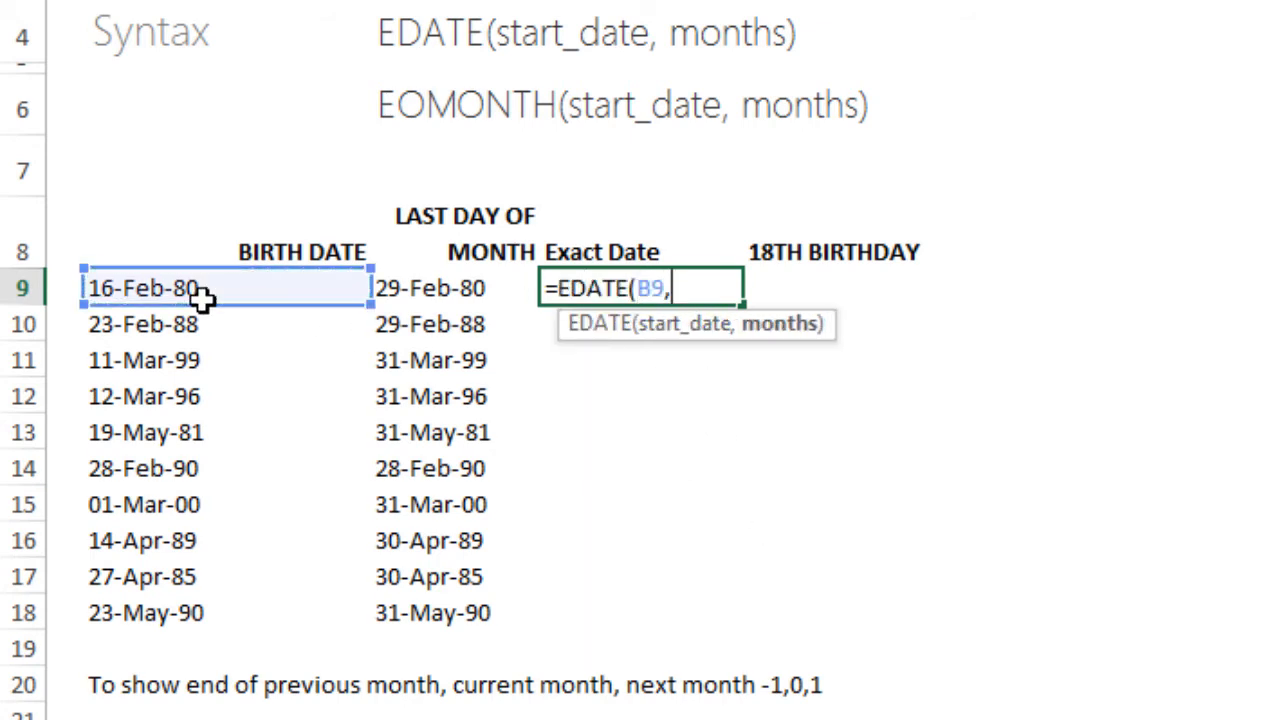
mouse_move(1156, 660)
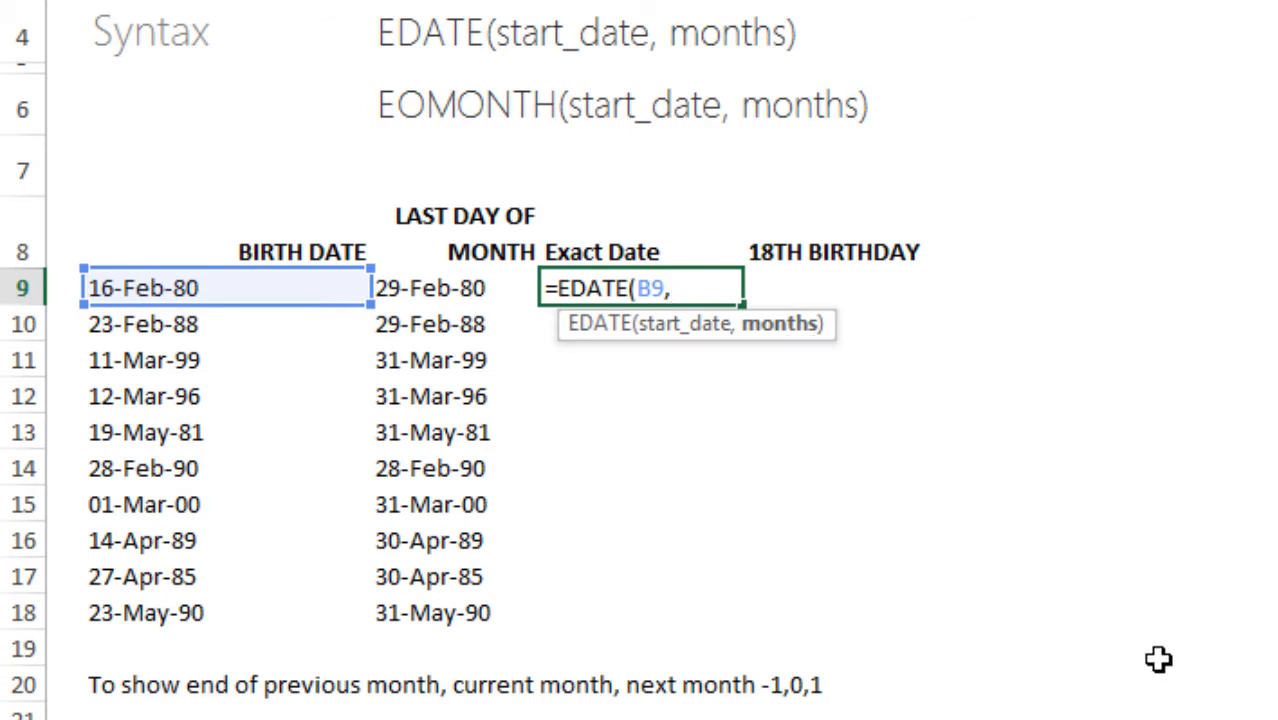
text(-2))
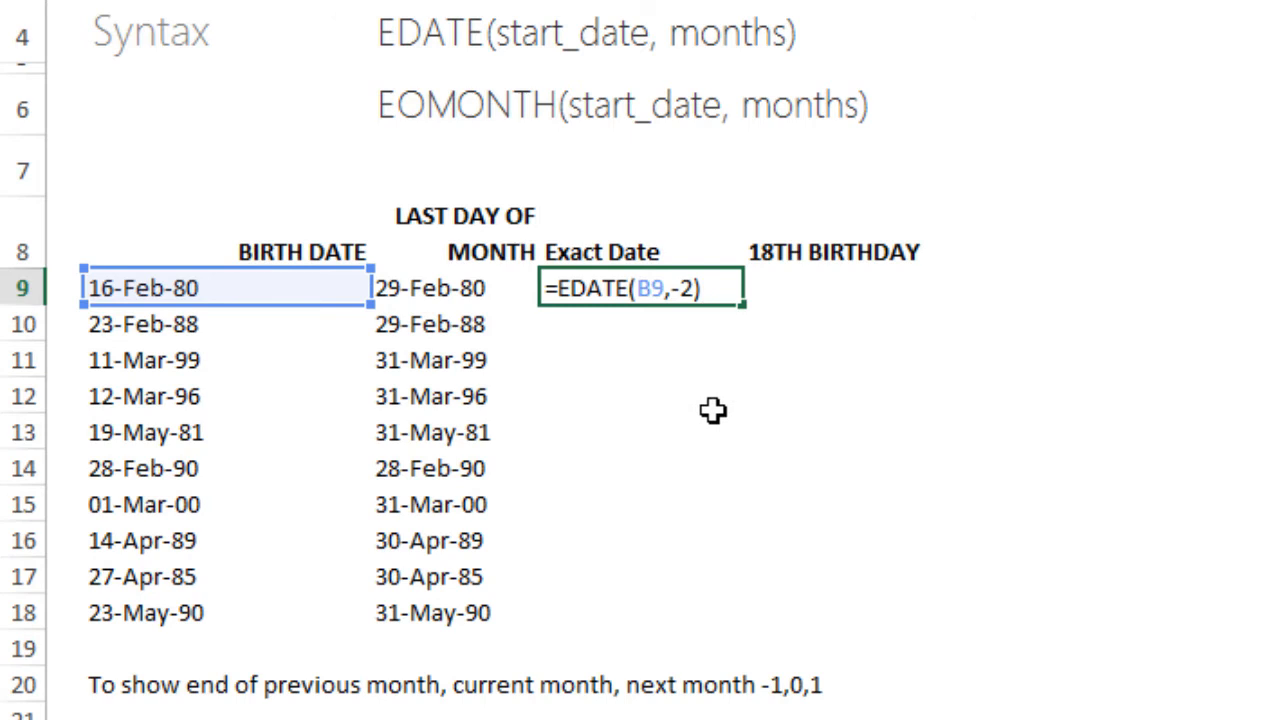
key(Enter)
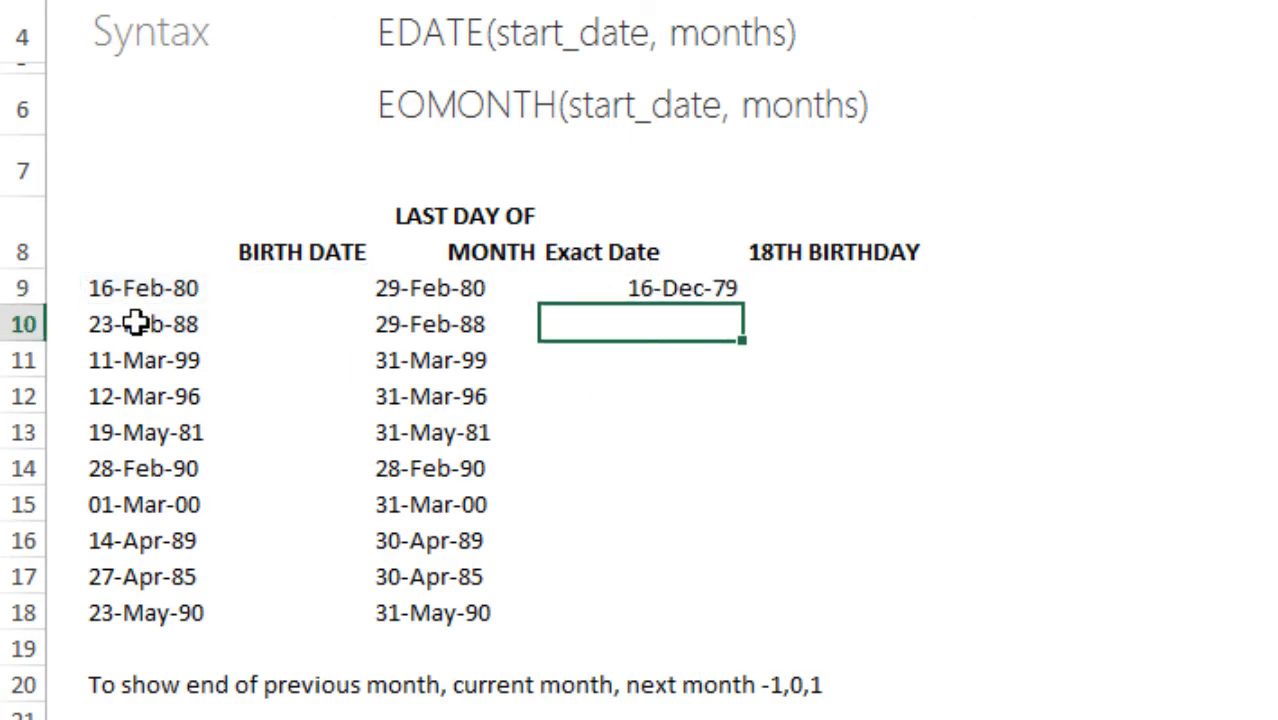
mouse_move(108, 276)
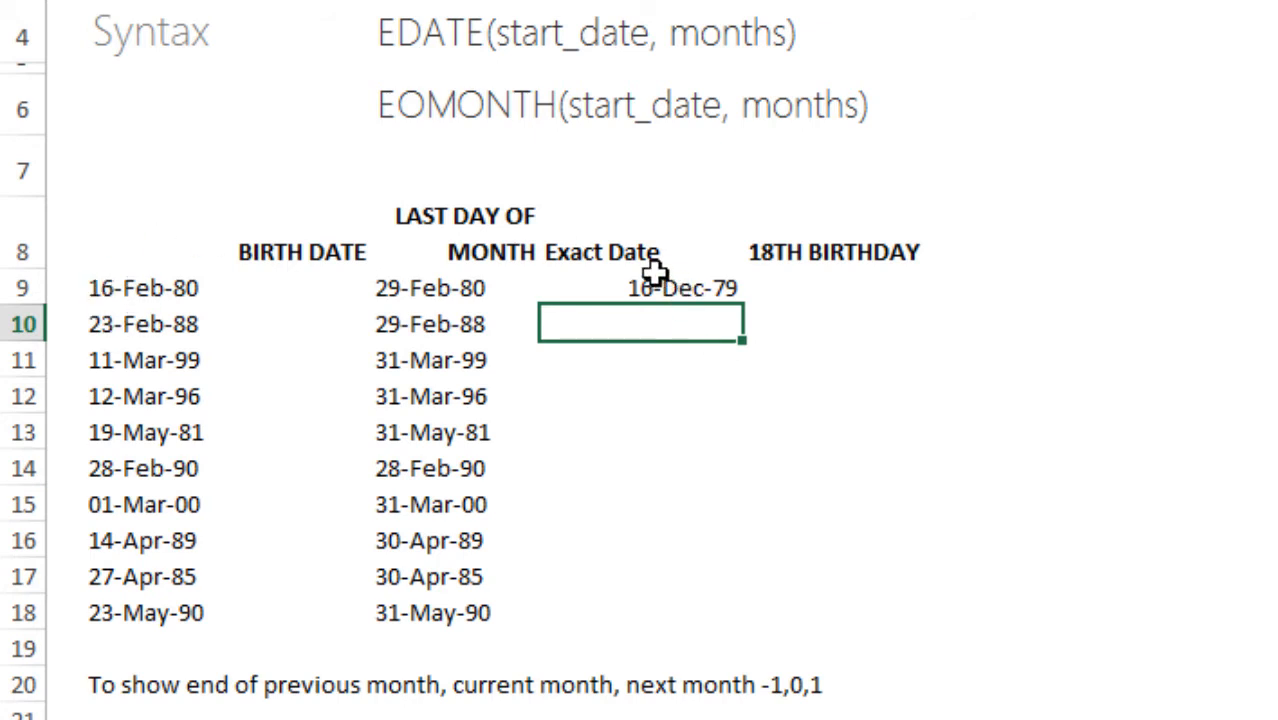
mouse_move(732, 350)
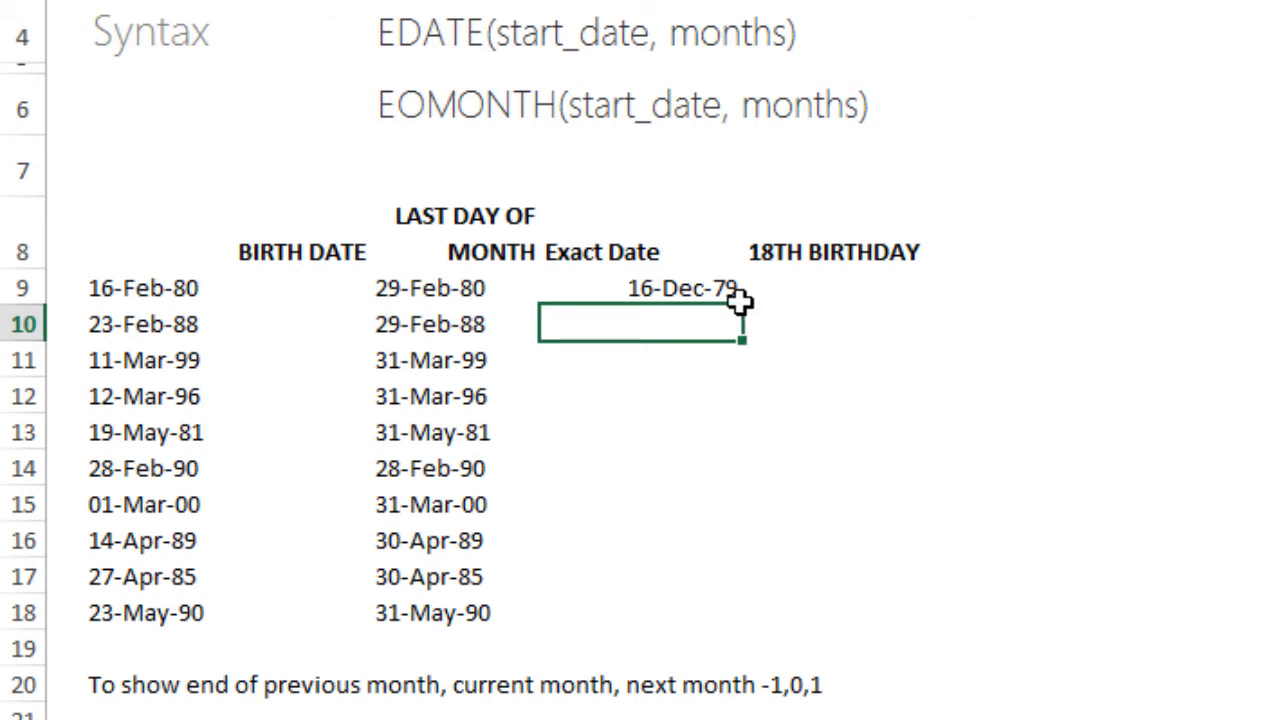
mouse_move(738, 304)
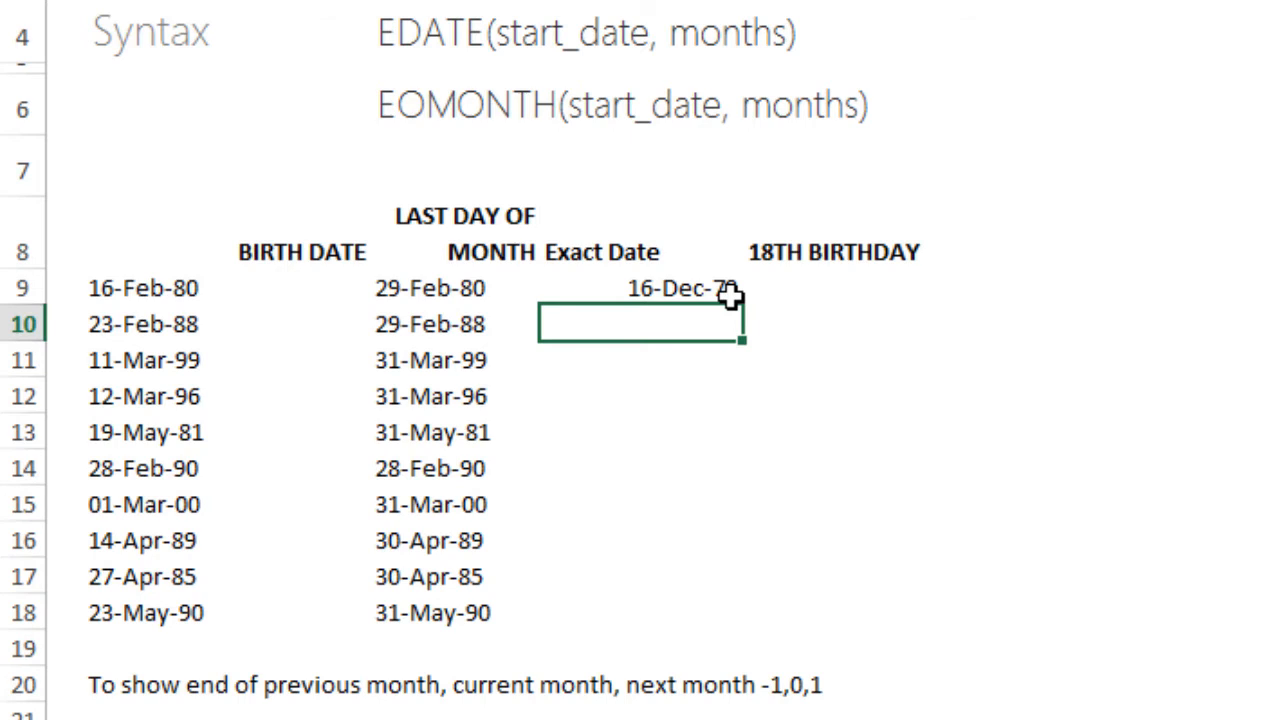
click(640, 290)
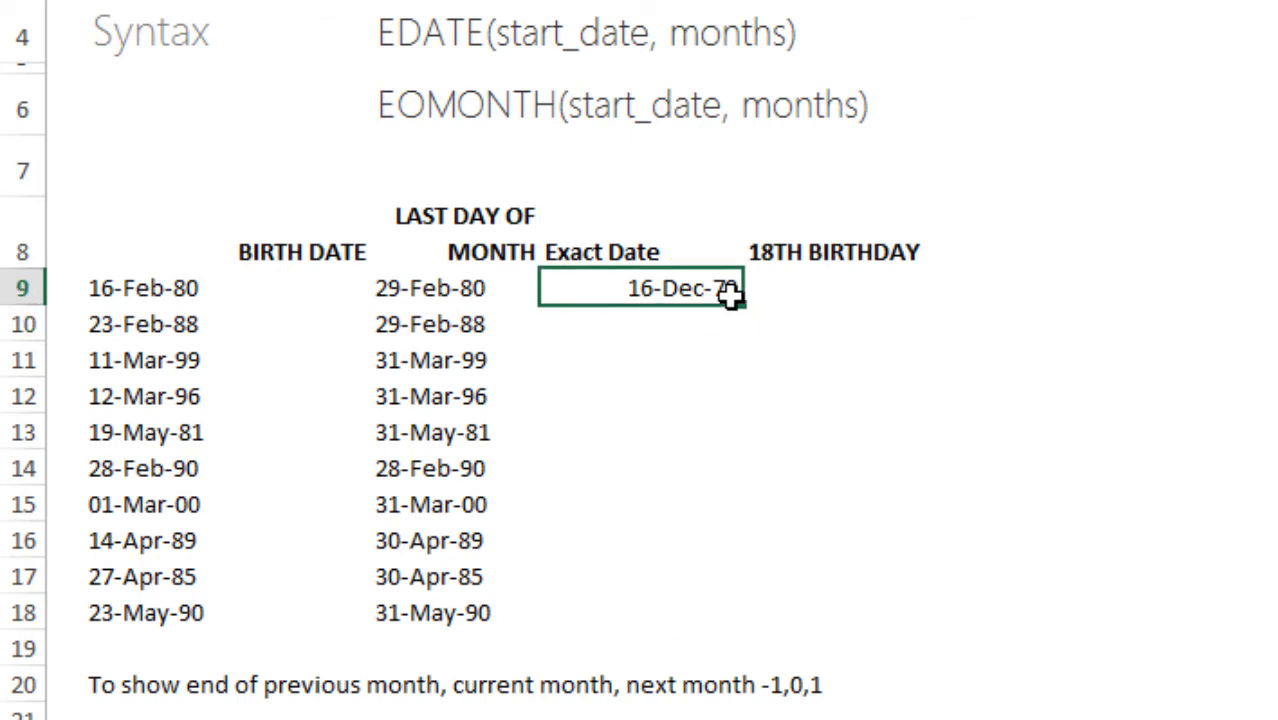
text(=EDATE(B9,-2)
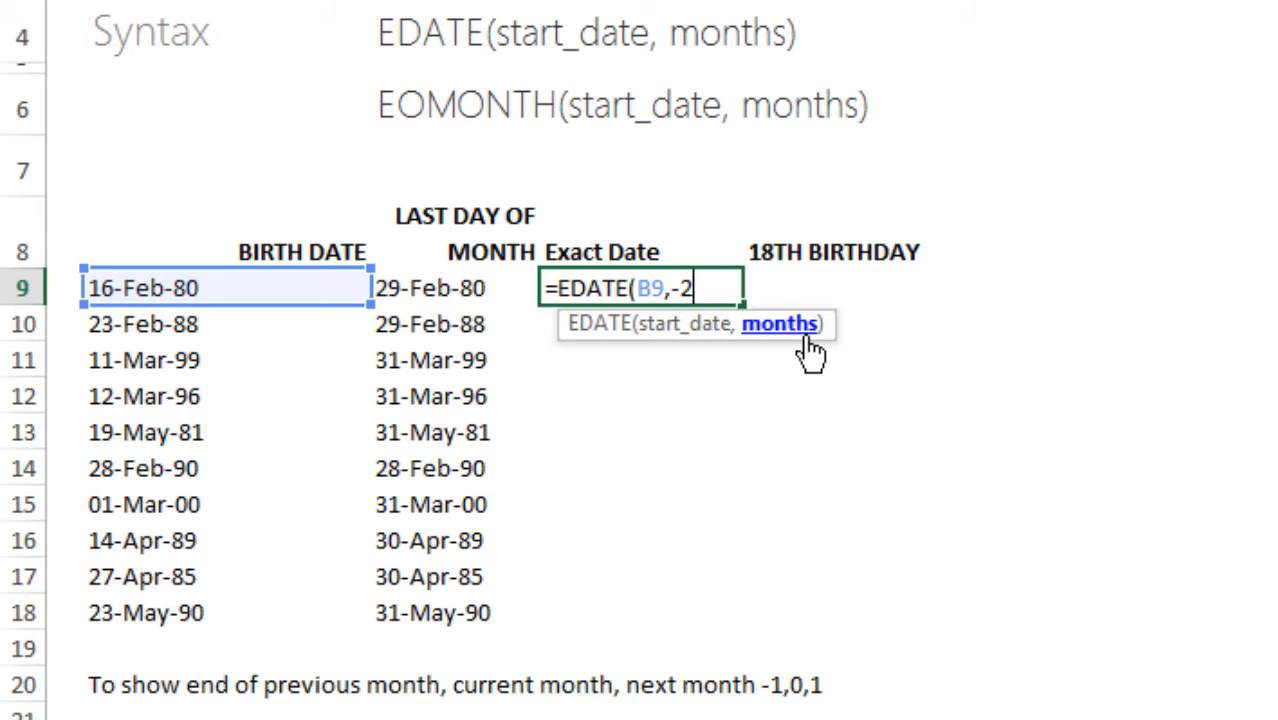
key(Enter)
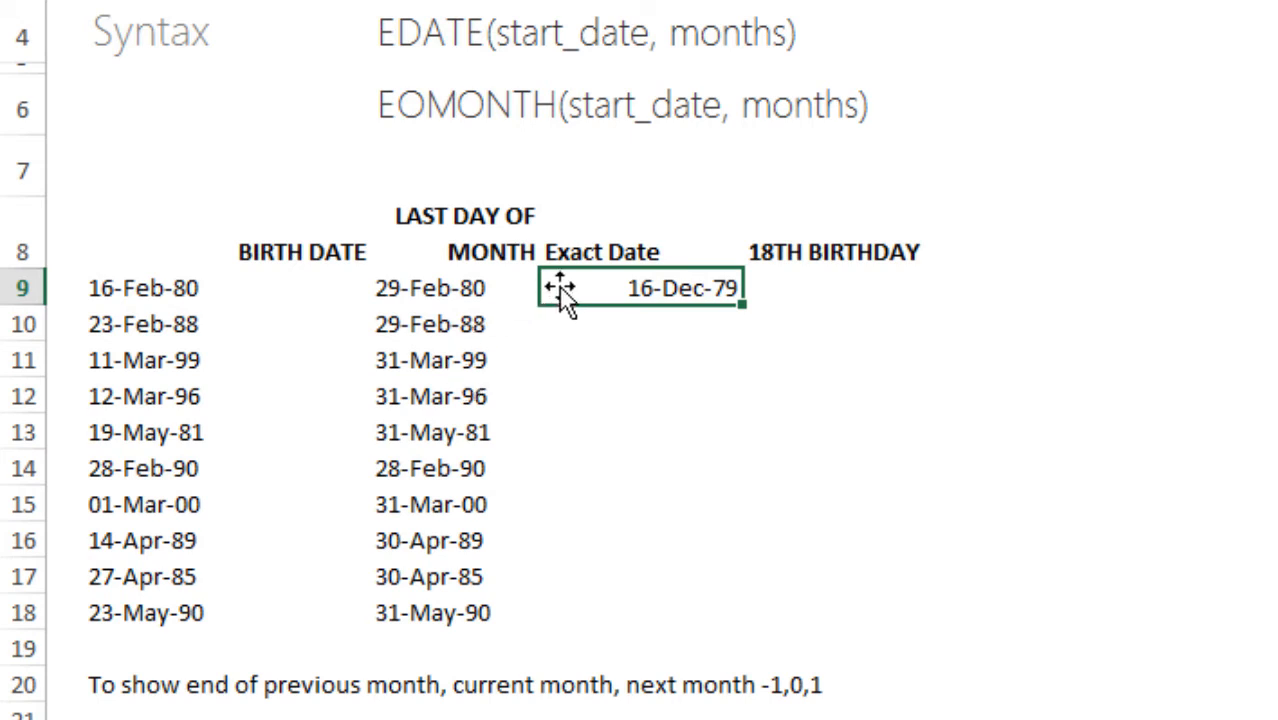
mouse_move(916, 356)
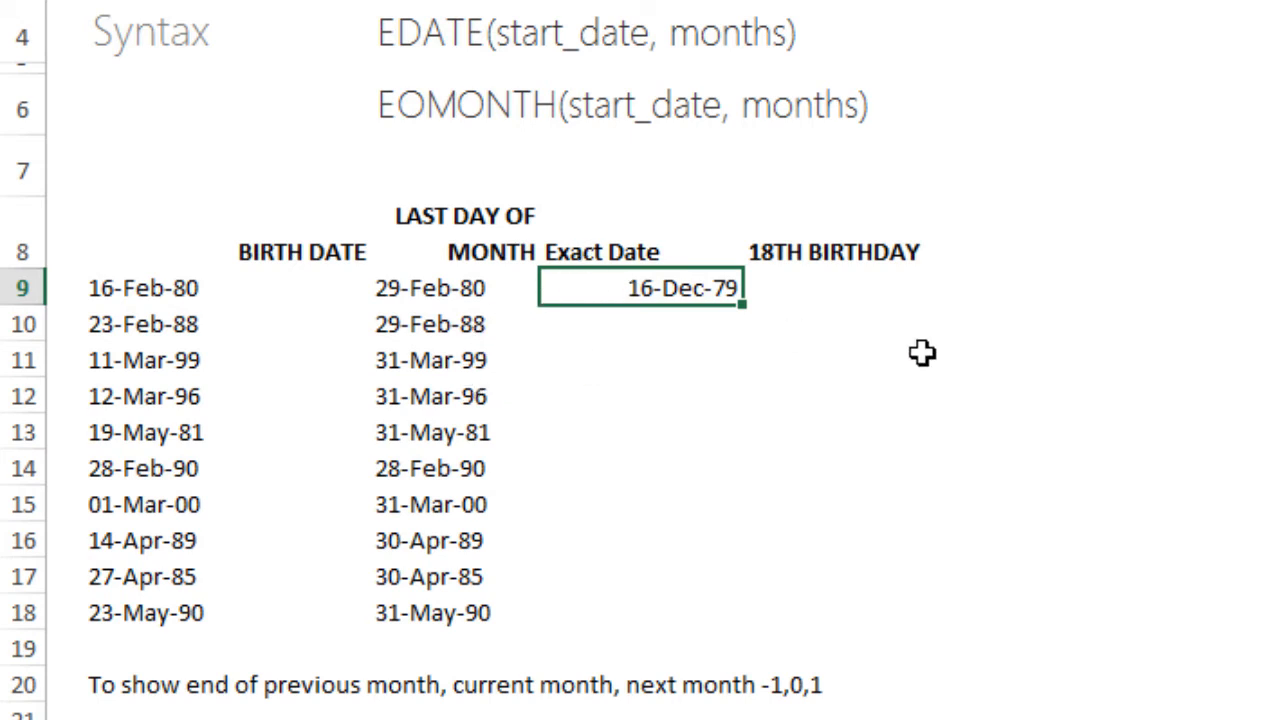
mouse_move(750, 330)
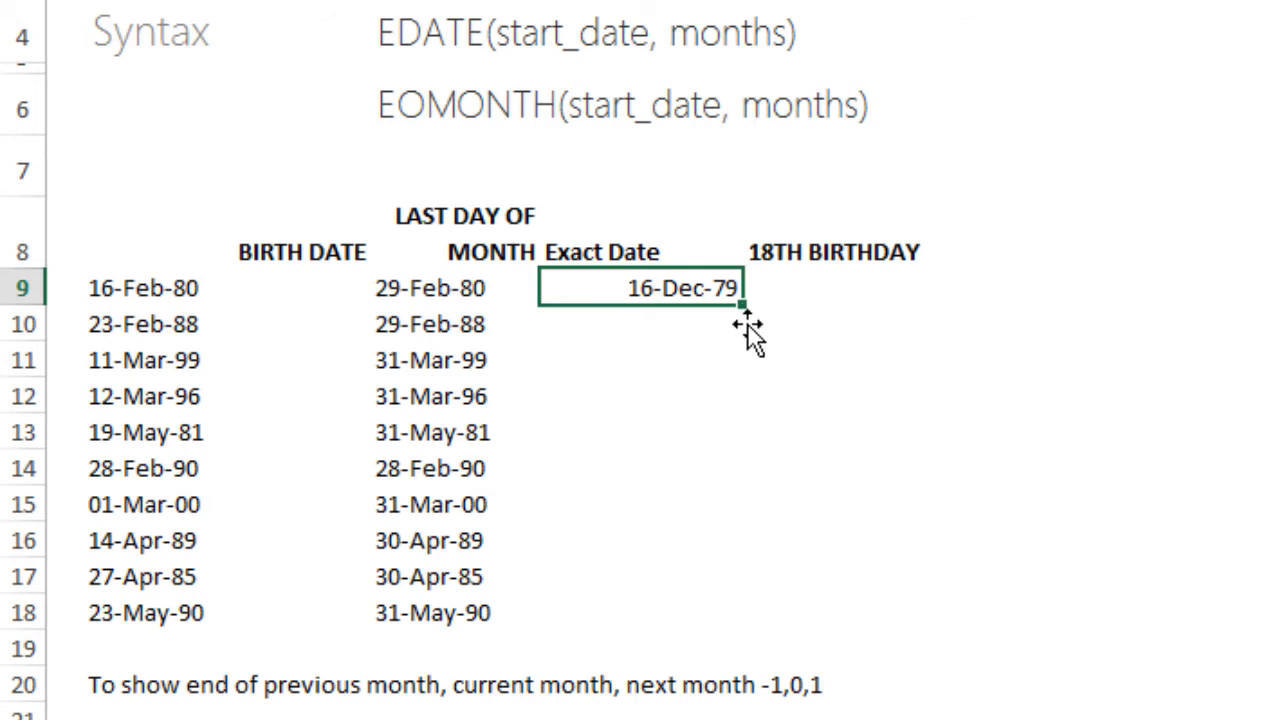
drag(744, 304, 744, 612)
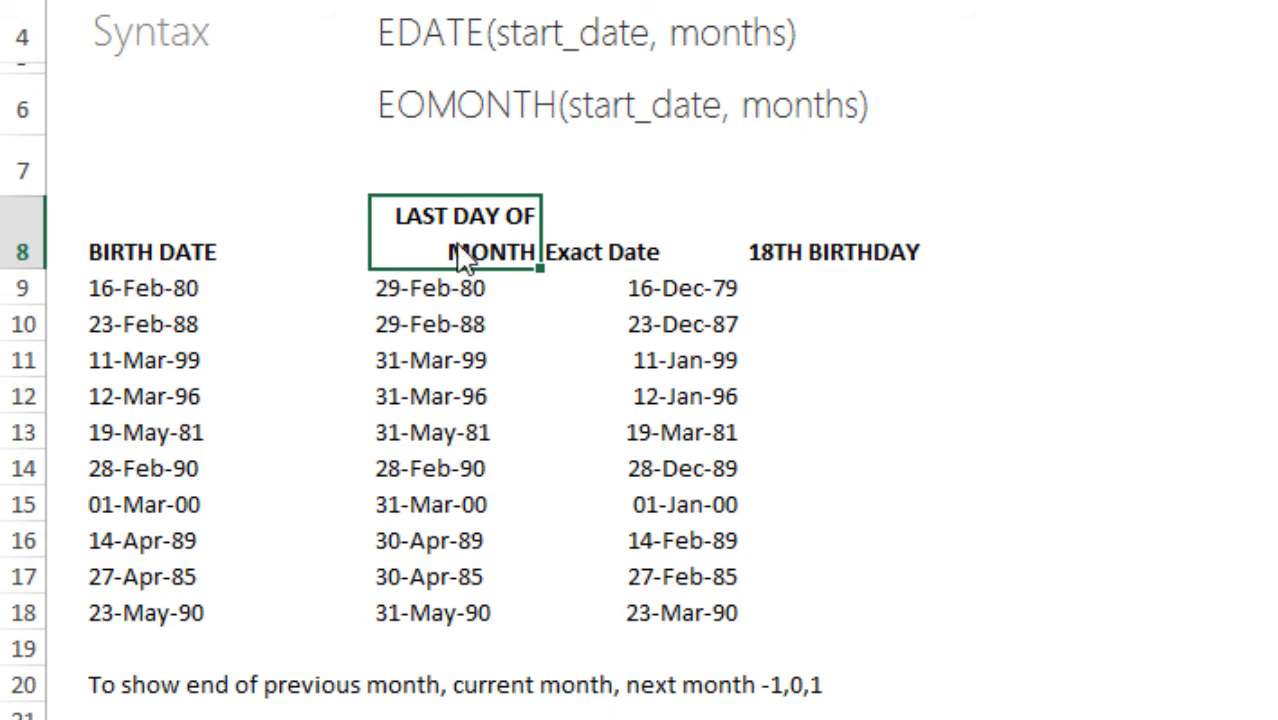
- Enter =EDATE(B9,18*12) in the first 18TH BIRTHDAY cell, returning serial 35842
click(640, 236)
text(=)
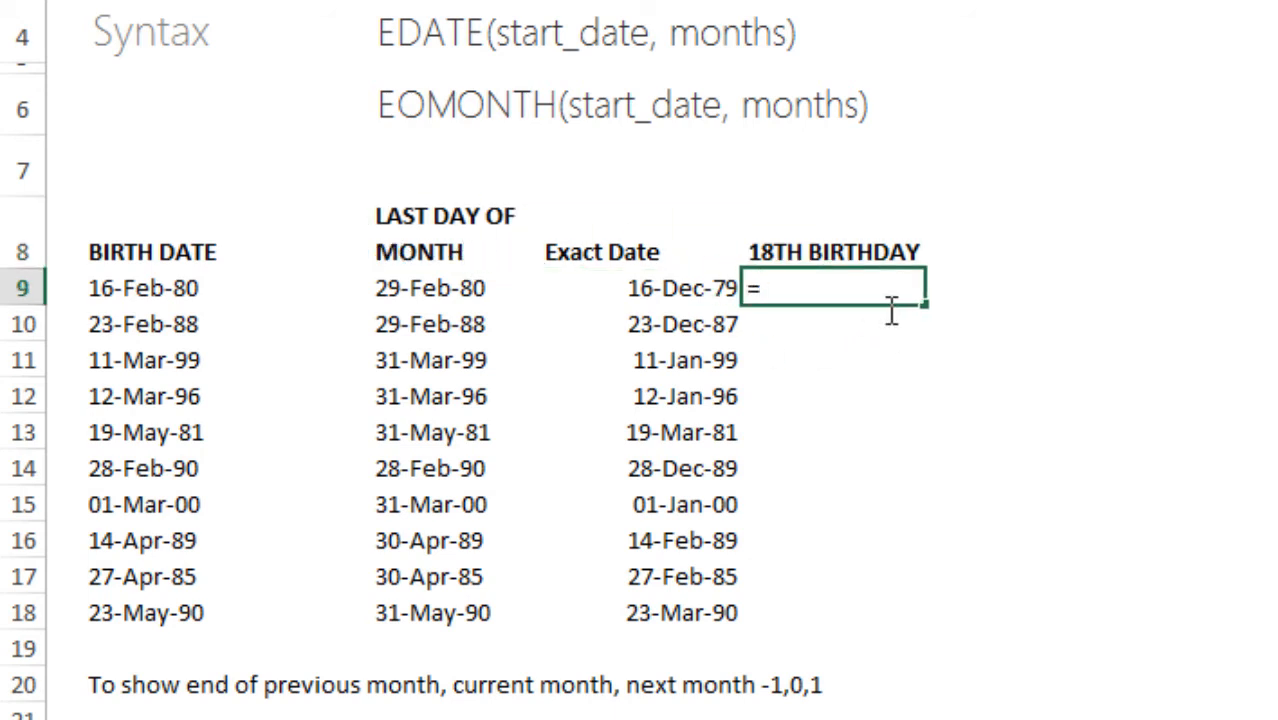
text(EDATE()
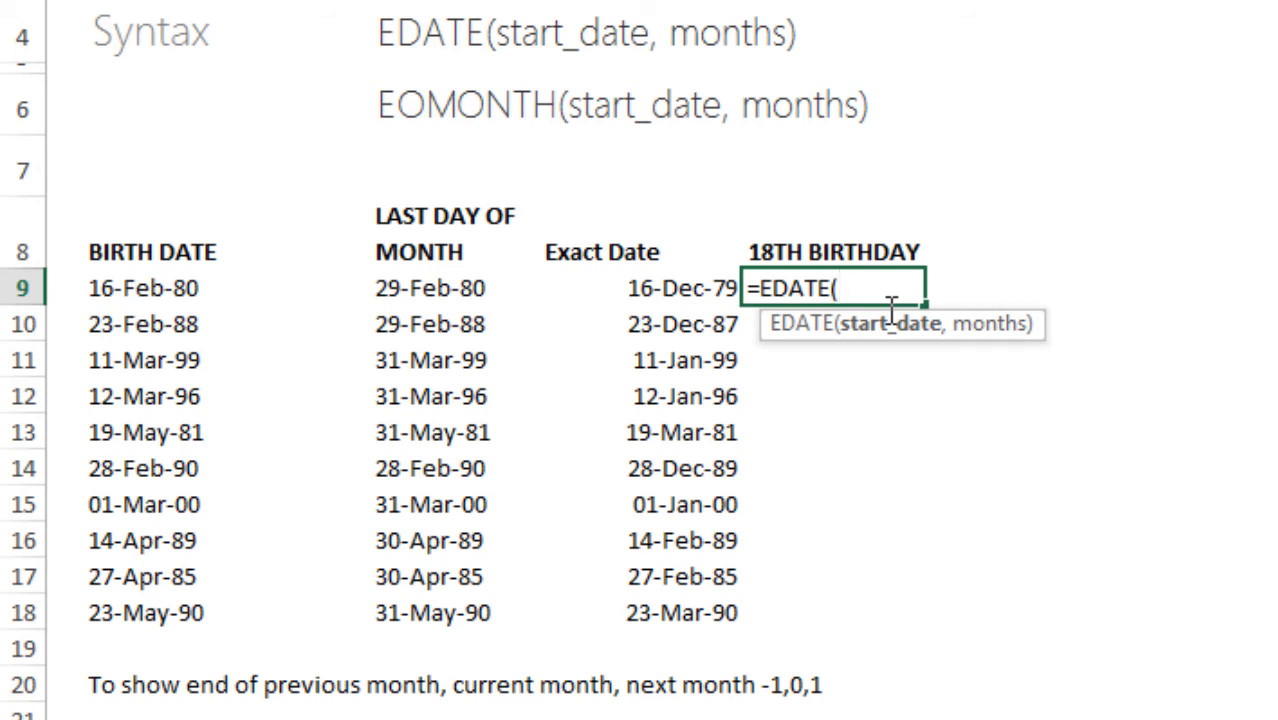
mouse_move(206, 322)
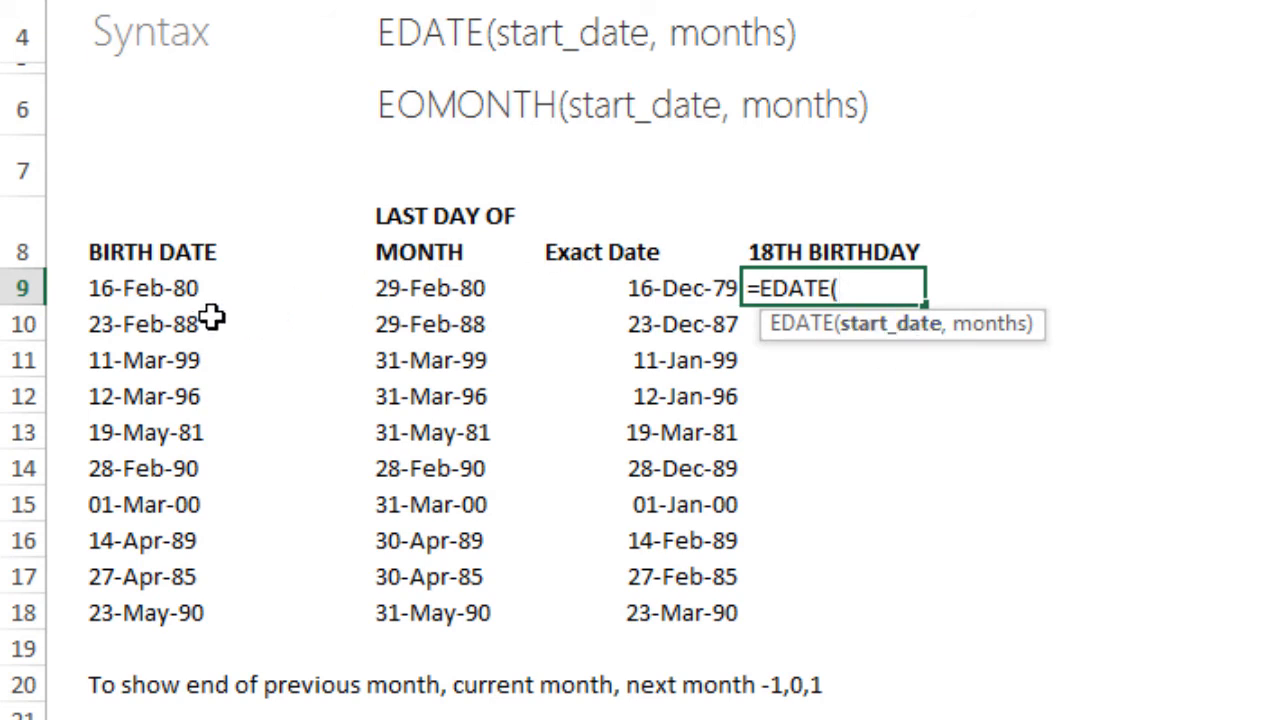
click(156, 288)
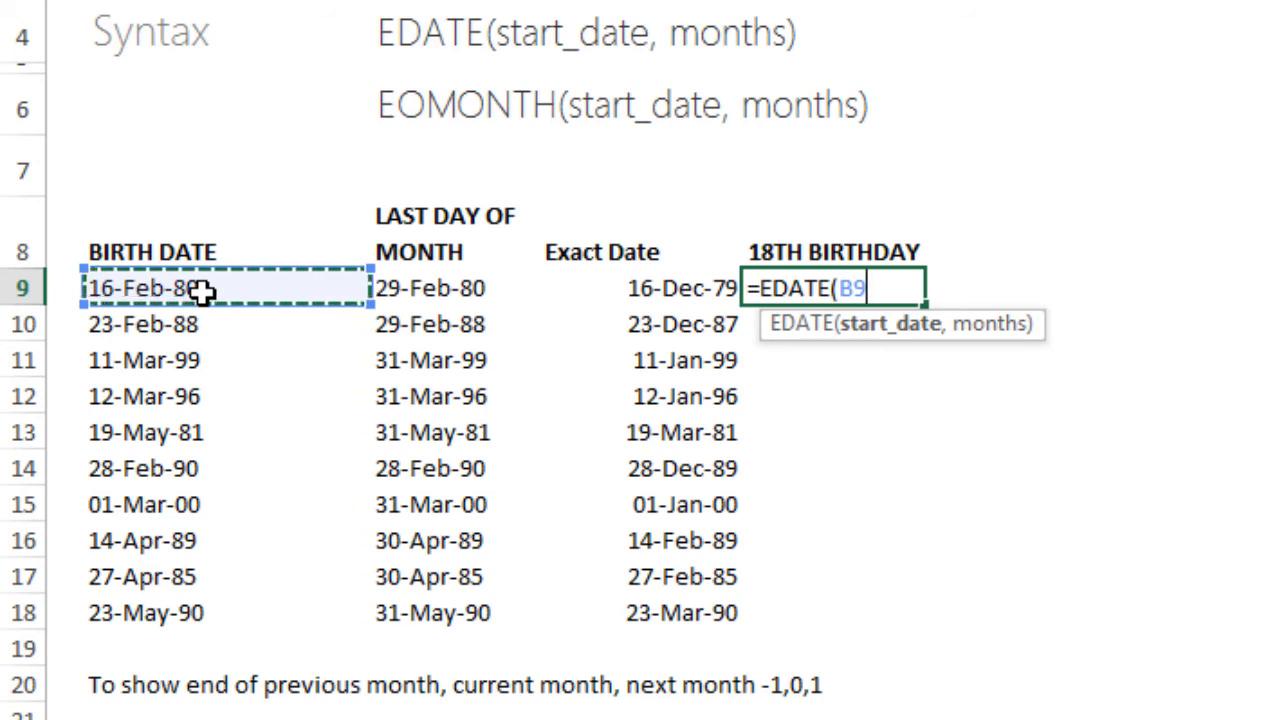
text(,)
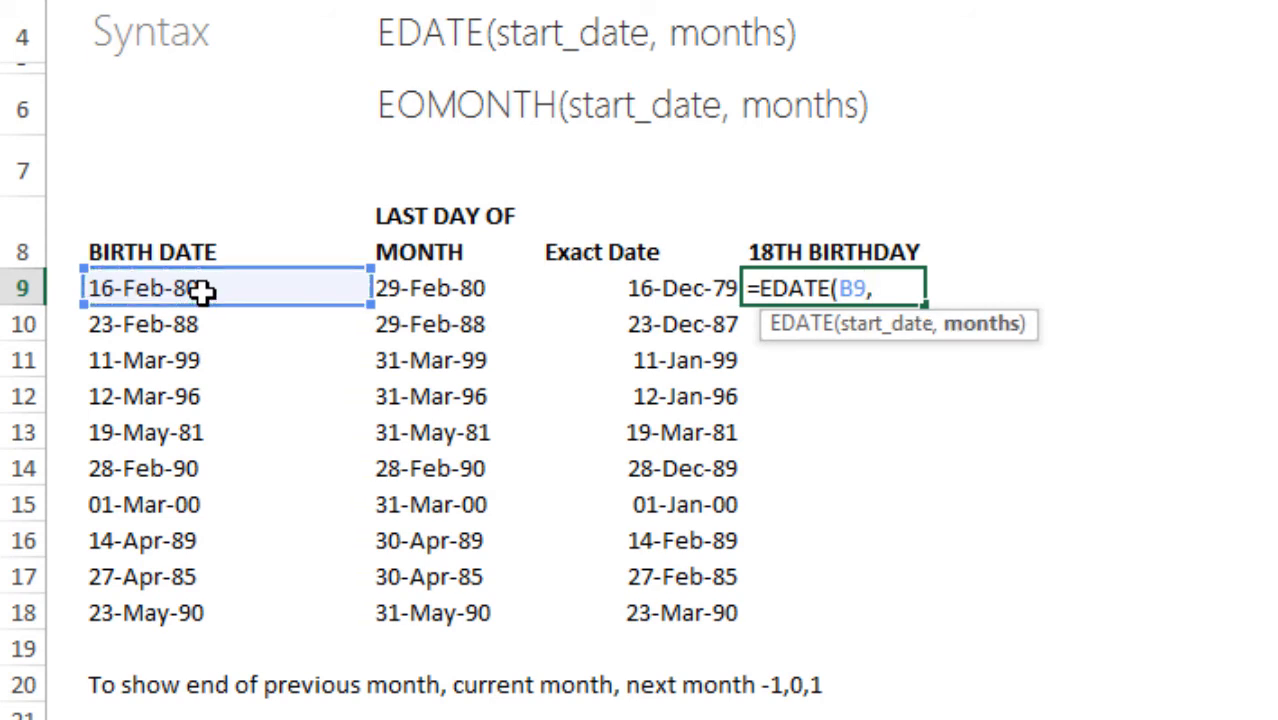
text(18)
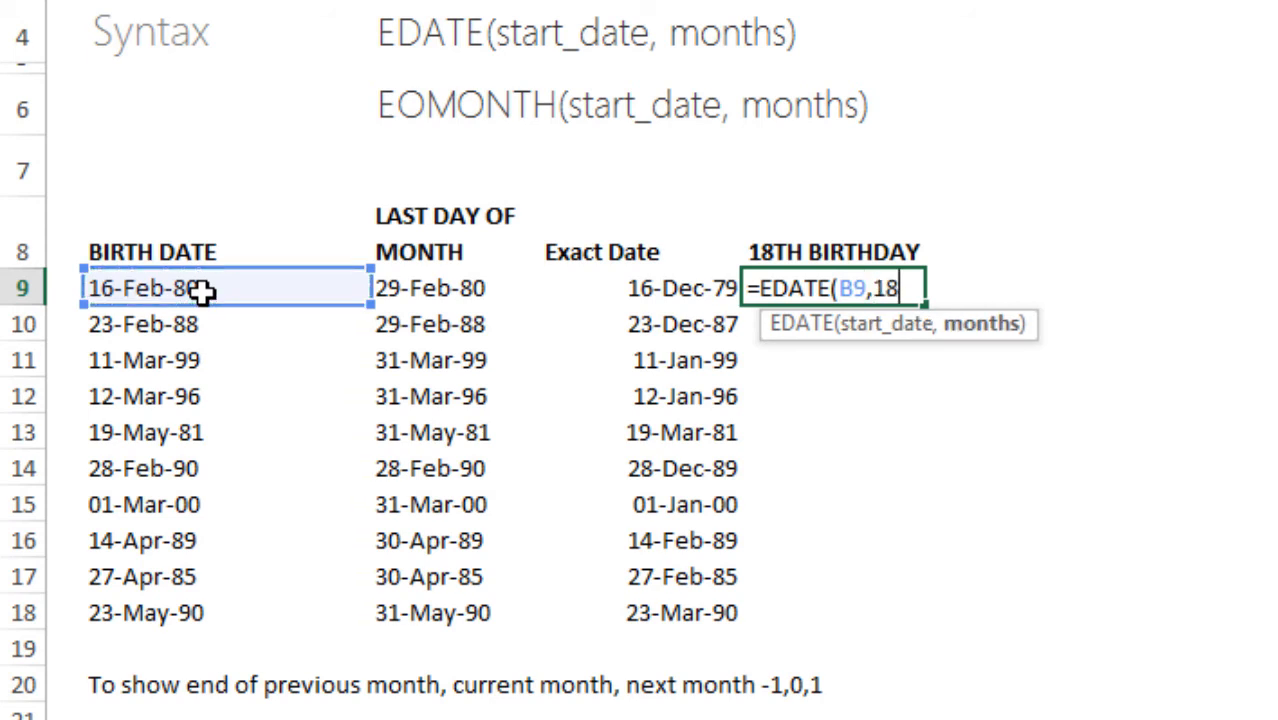
text(*12))
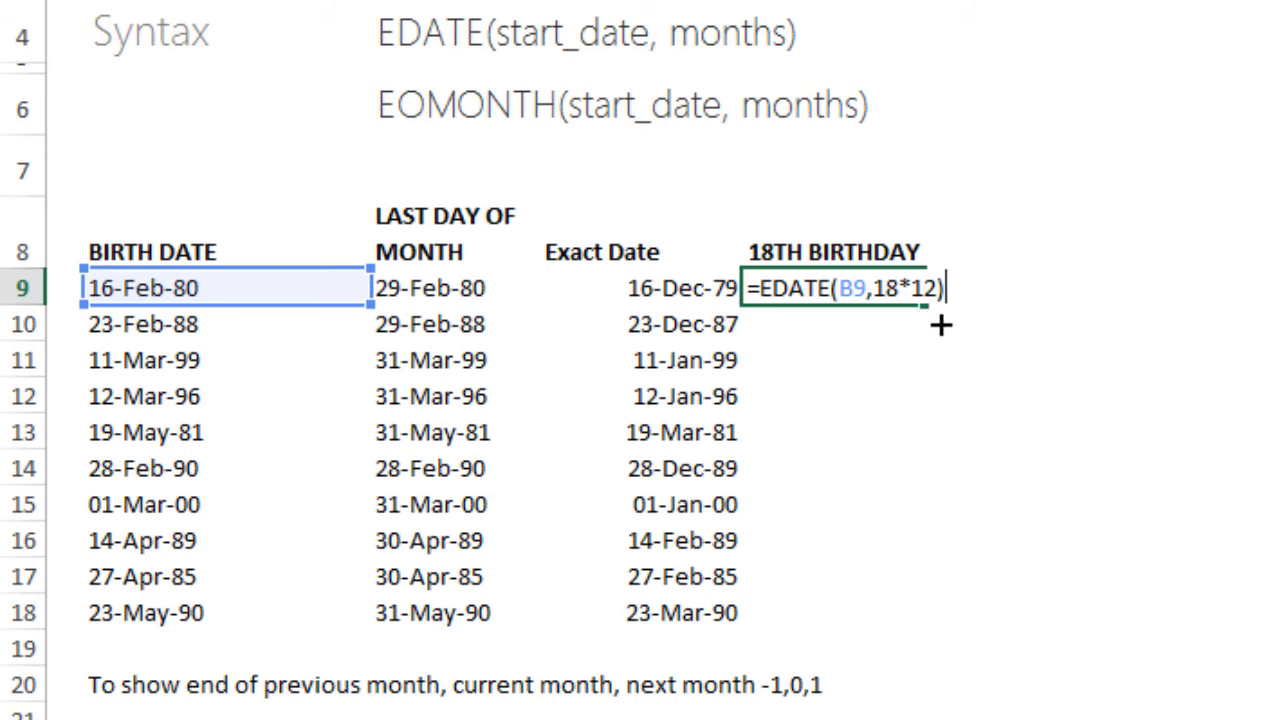
mouse_move(902, 308)
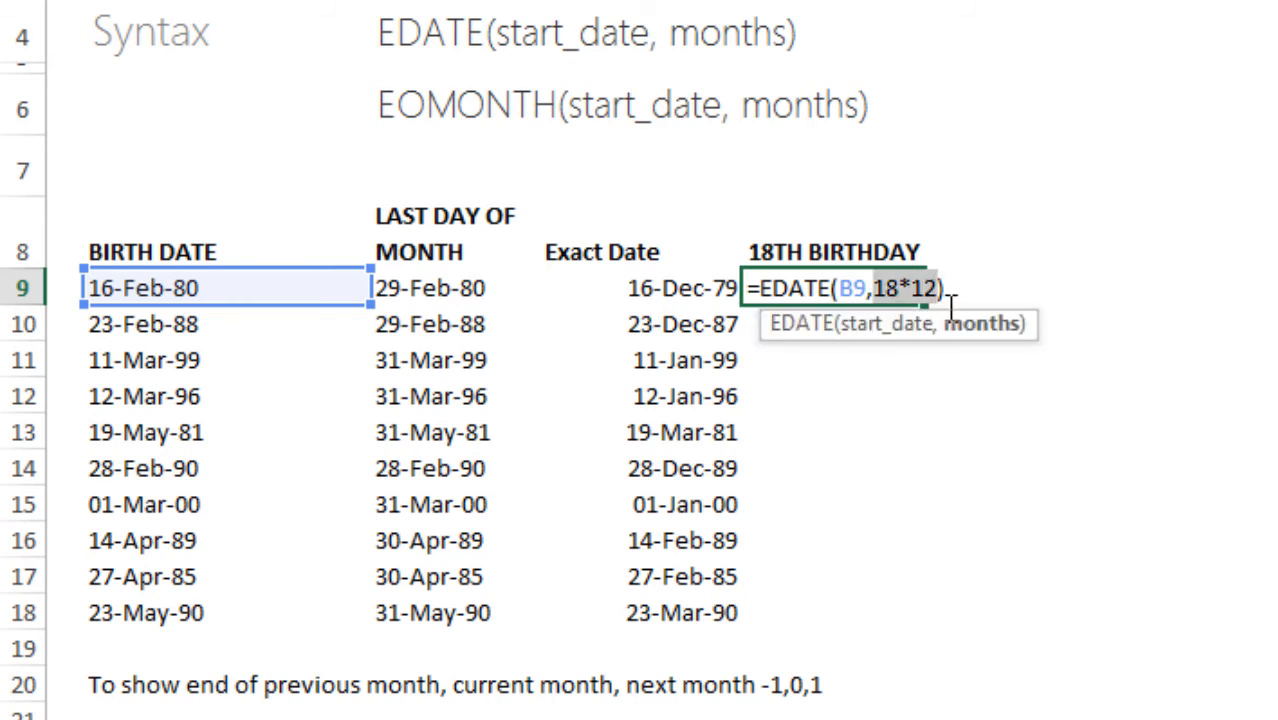
text(216)
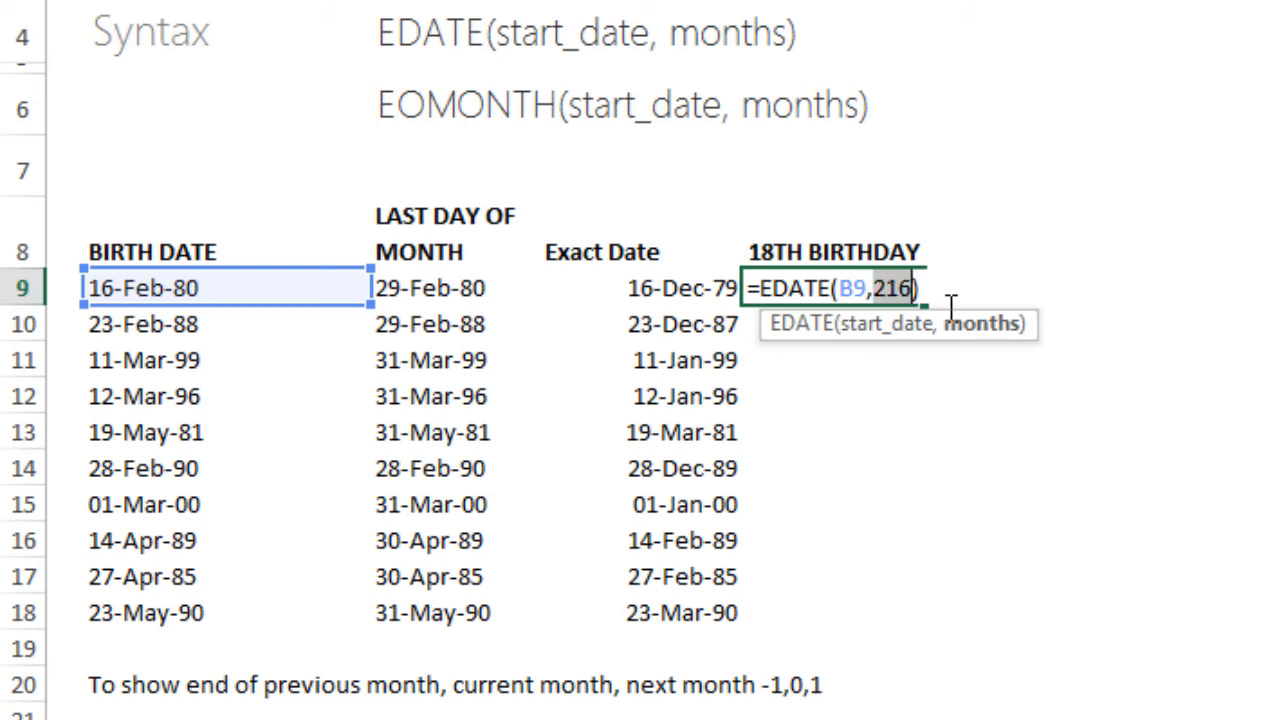
text(18*12)
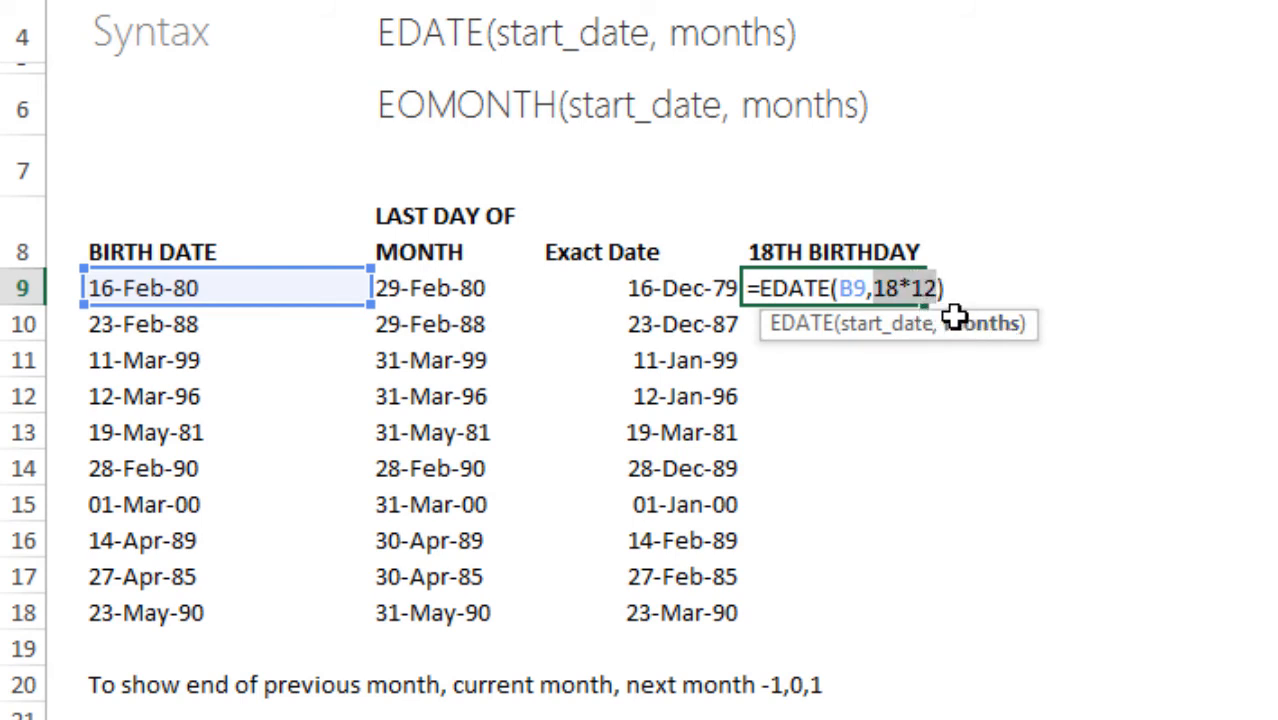
mouse_move(1000, 330)
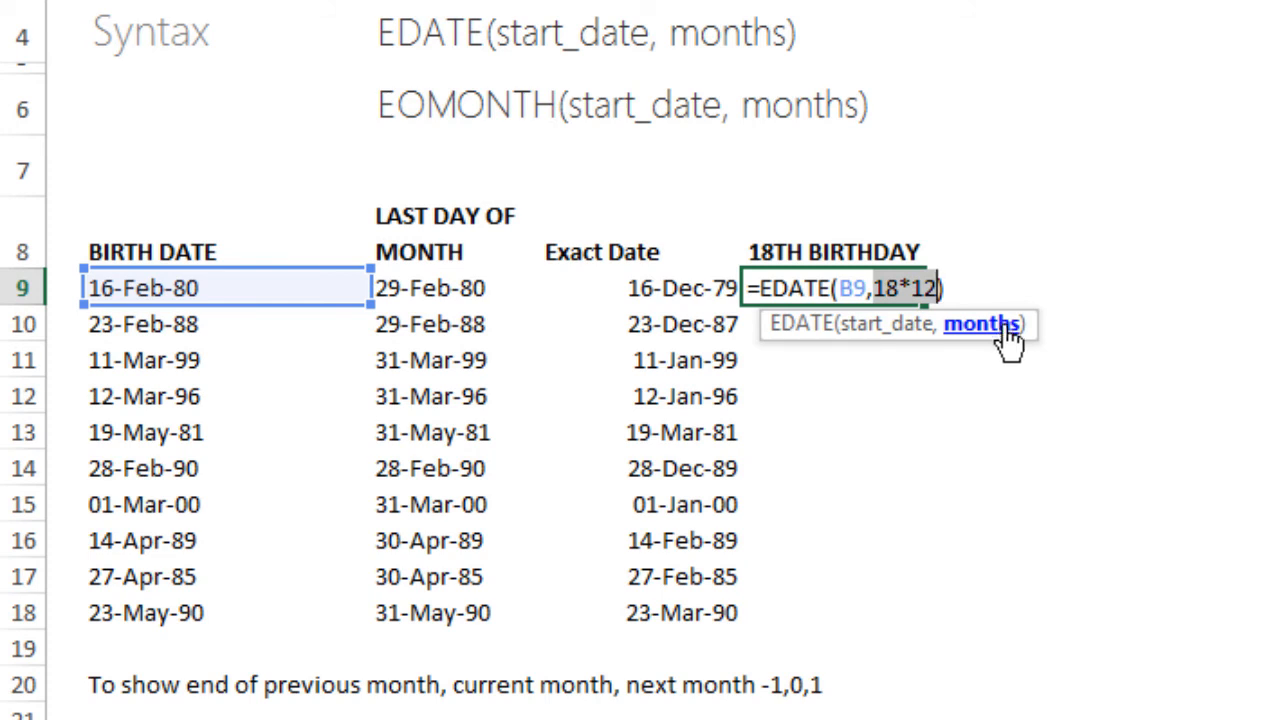
mouse_move(1004, 344)
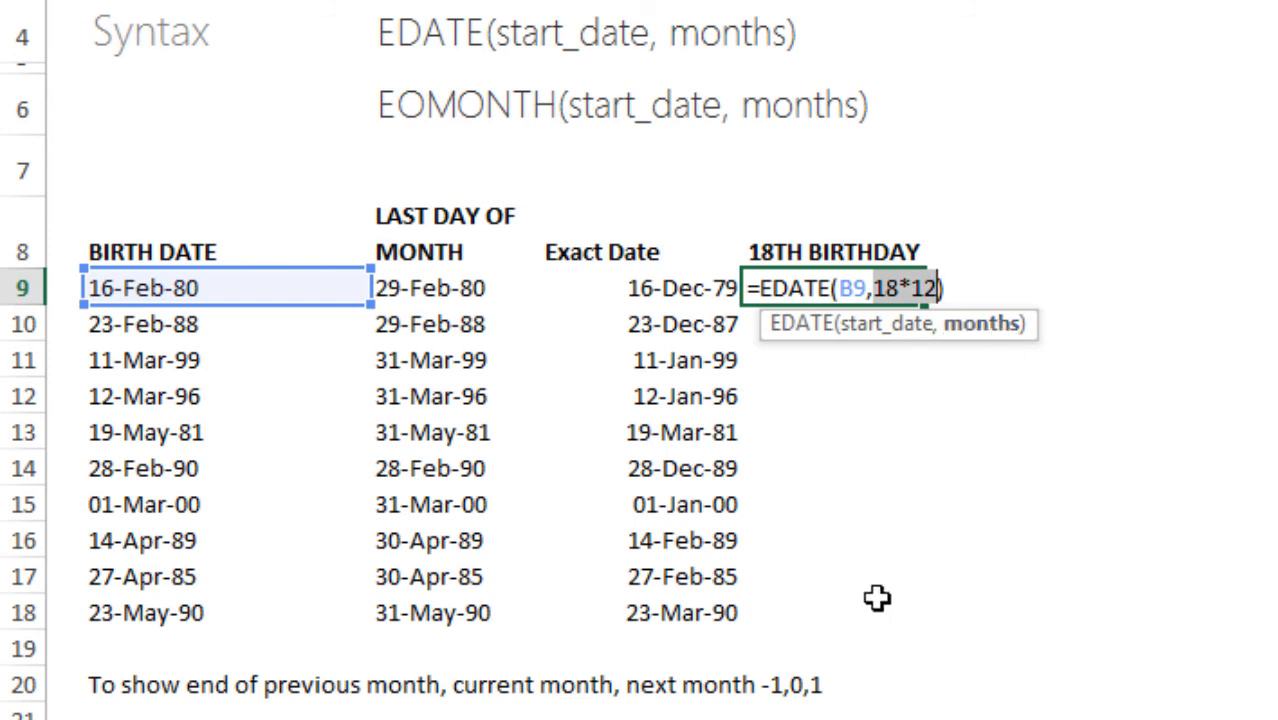
key(Enter)
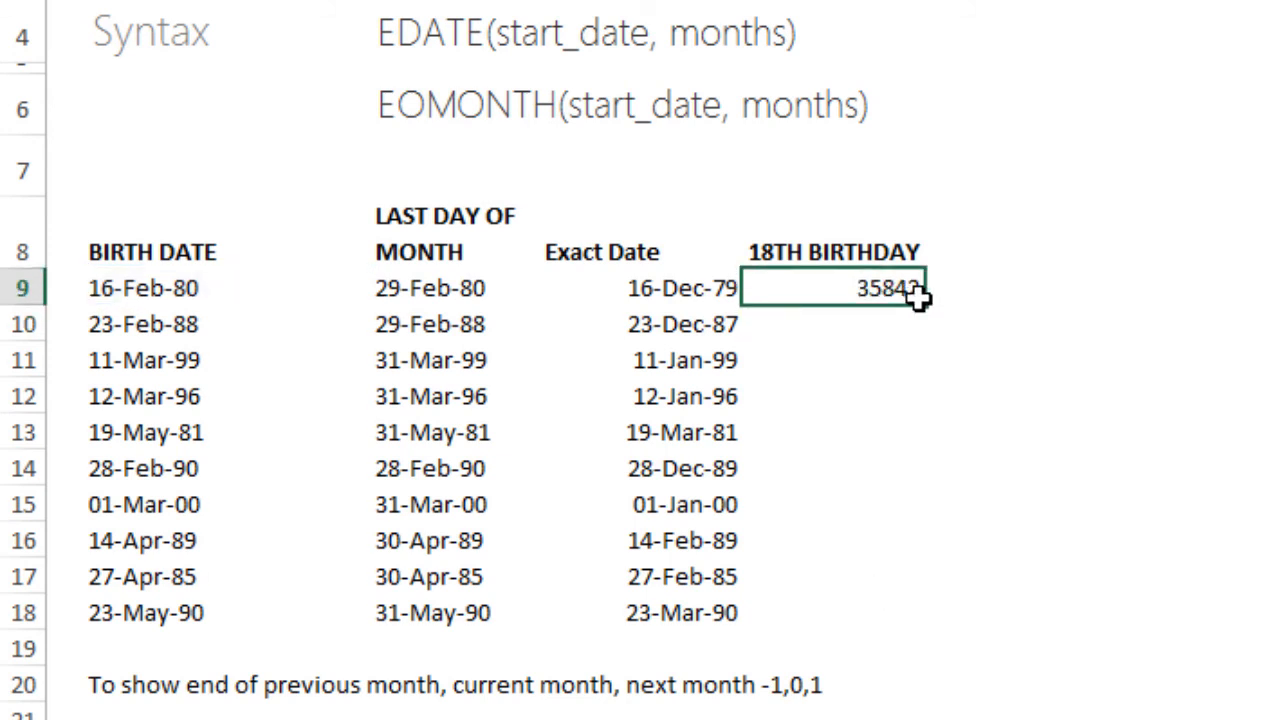